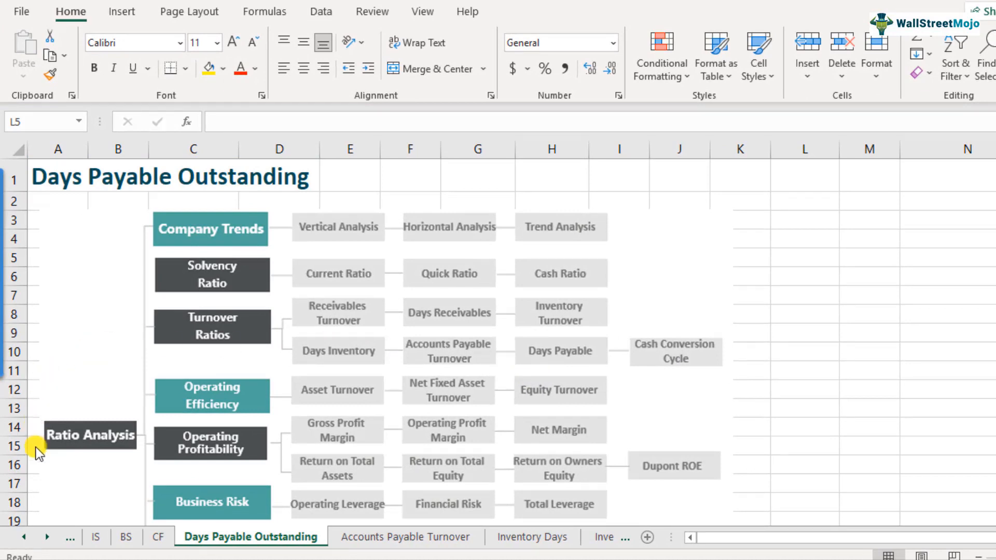
{"action": "mouse_move", "coordinate": [150, 397]}
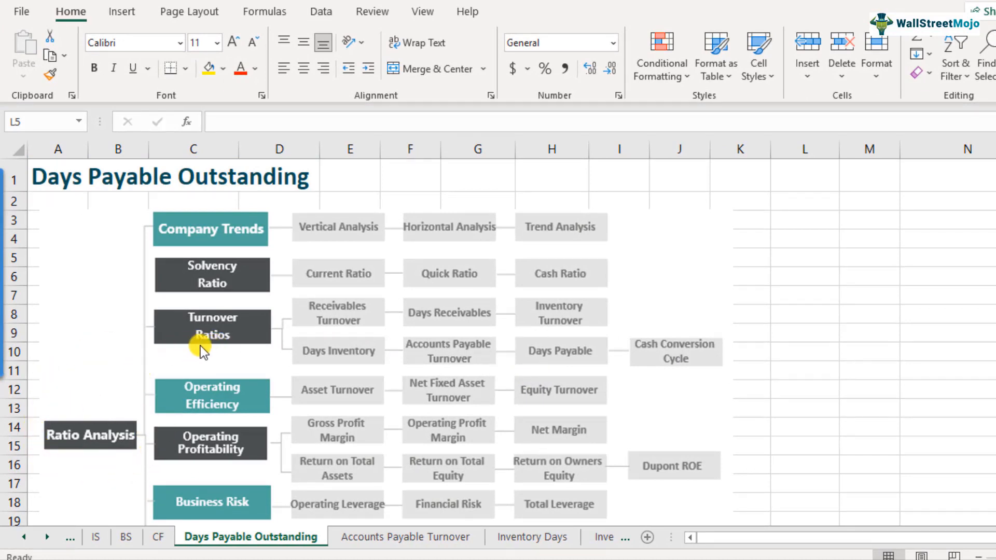
{"action": "mouse_move", "coordinate": [401, 355]}
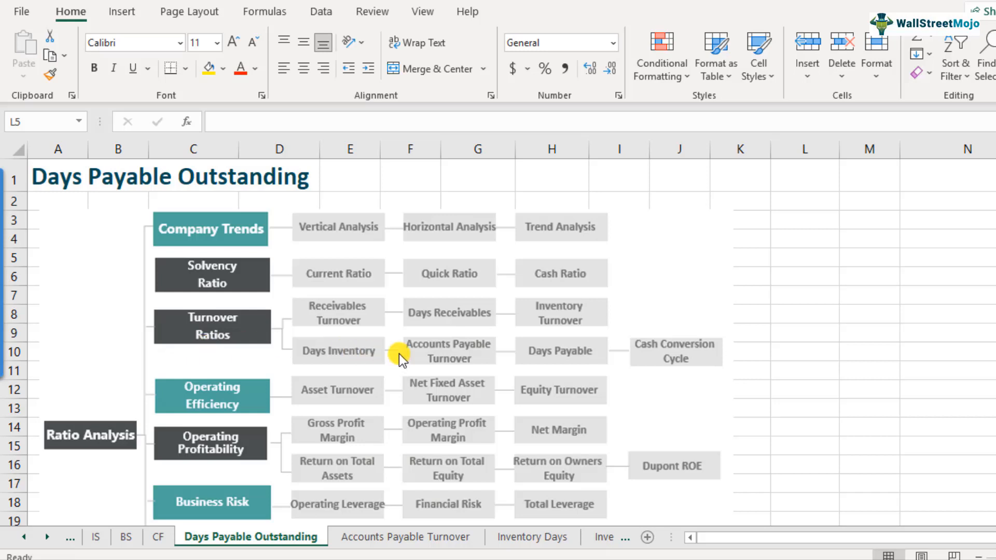
{"action": "mouse_move", "coordinate": [467, 368]}
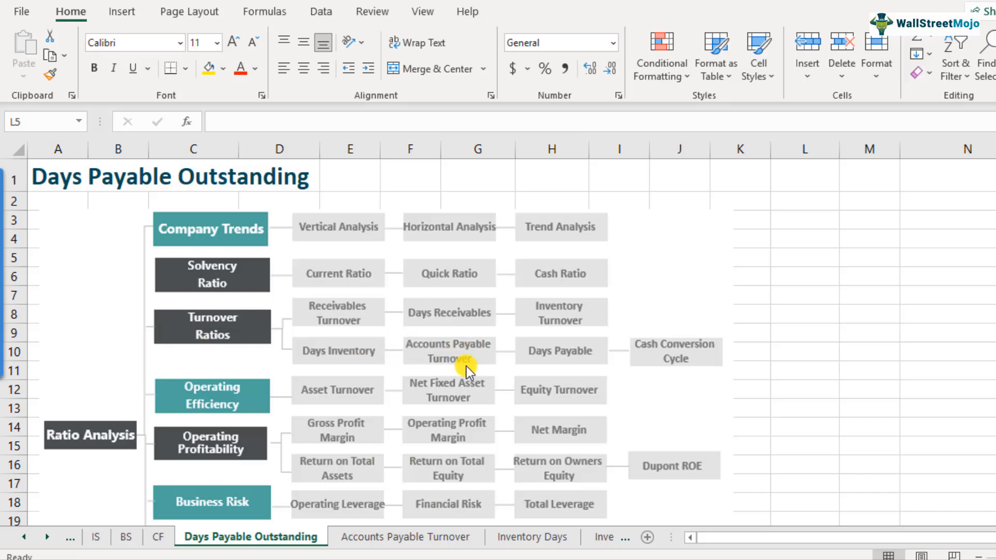
{"action": "mouse_move", "coordinate": [568, 367]}
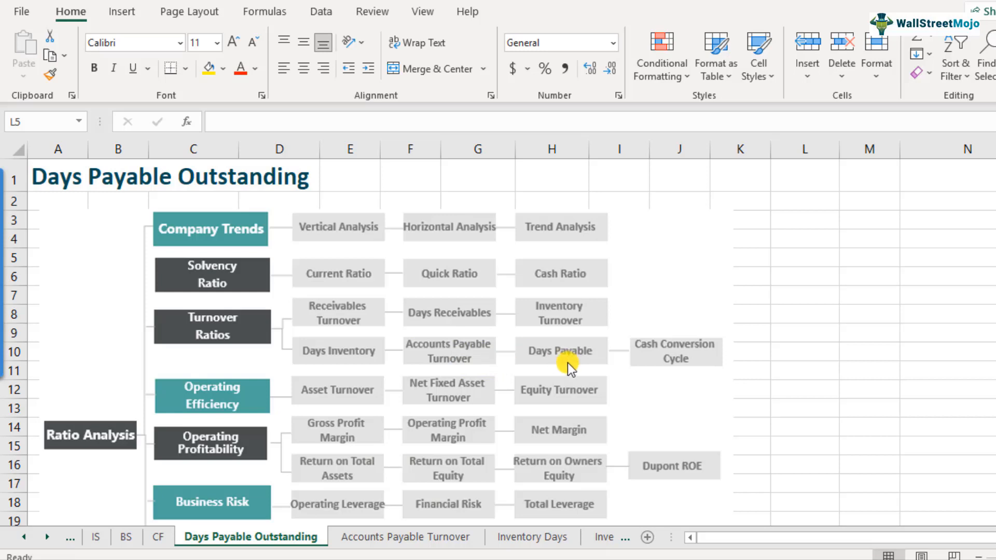
{"action": "mouse_move", "coordinate": [502, 365]}
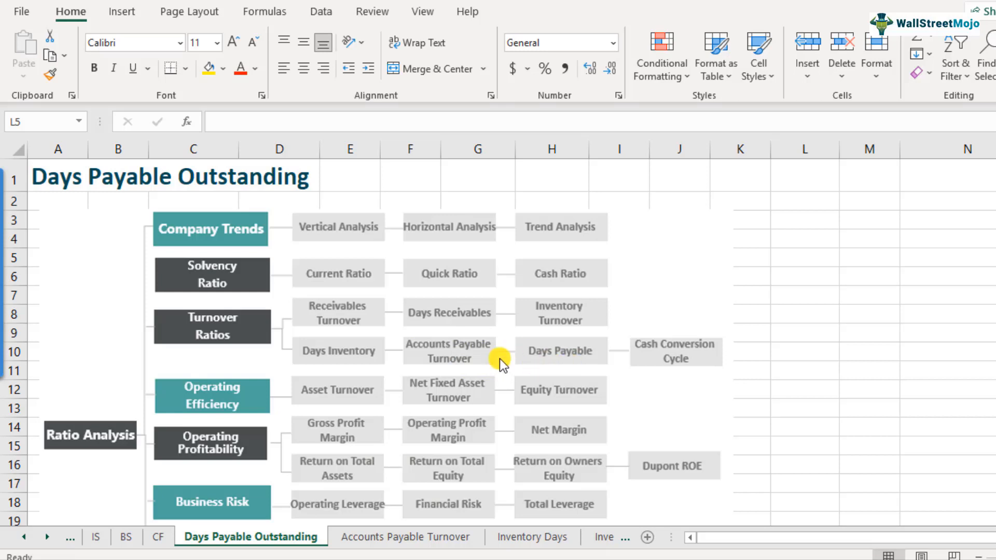
{"action": "mouse_move", "coordinate": [489, 370]}
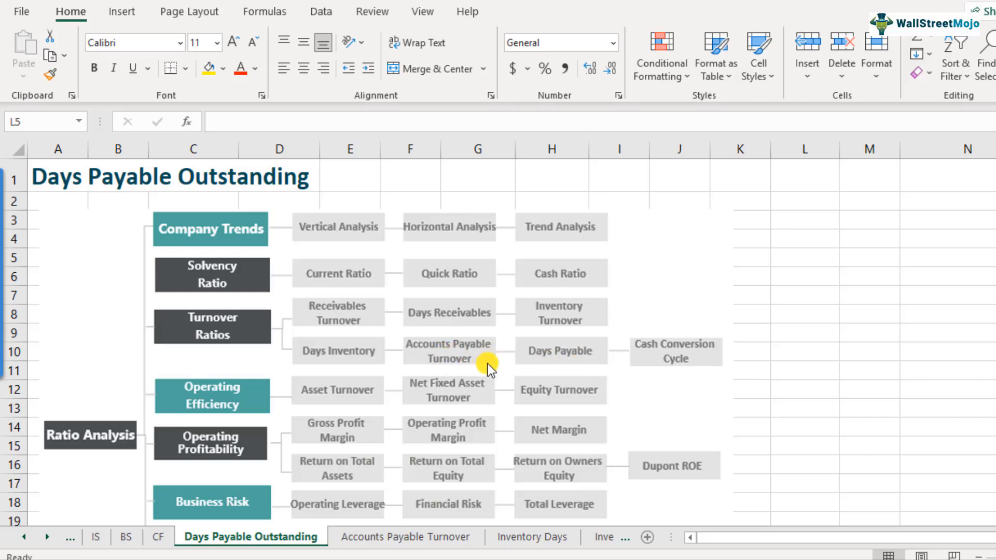
{"action": "mouse_move", "coordinate": [413, 363]}
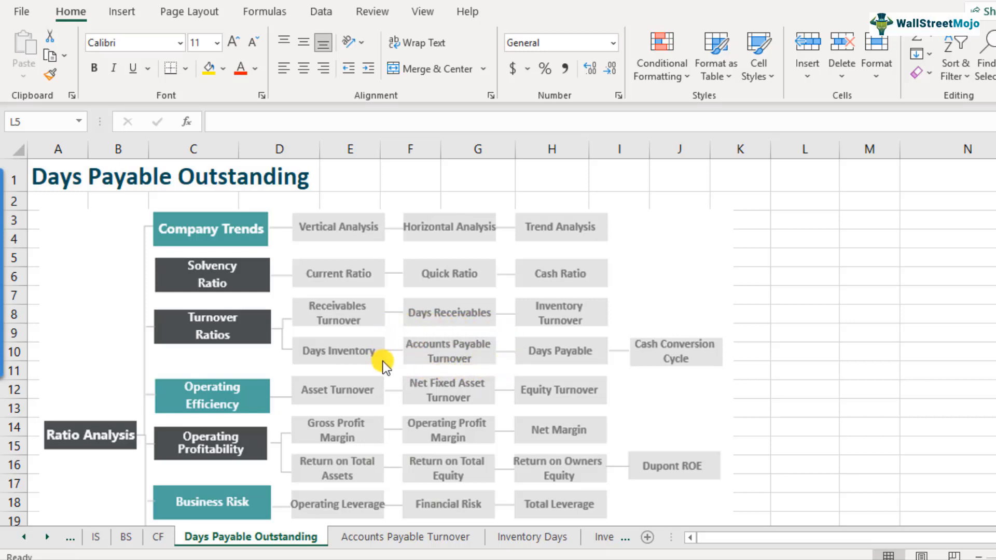
{"action": "mouse_move", "coordinate": [405, 349]}
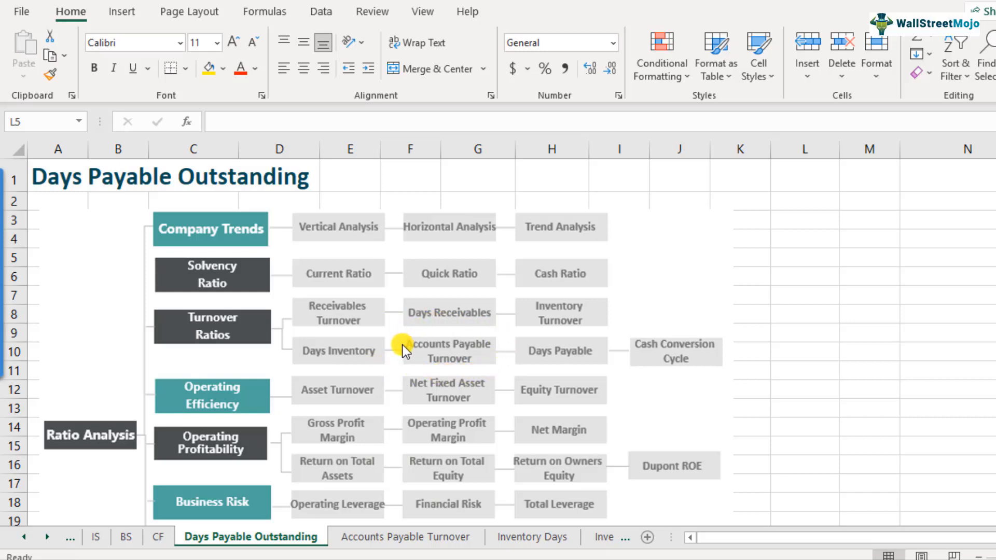
{"action": "mouse_move", "coordinate": [539, 347]}
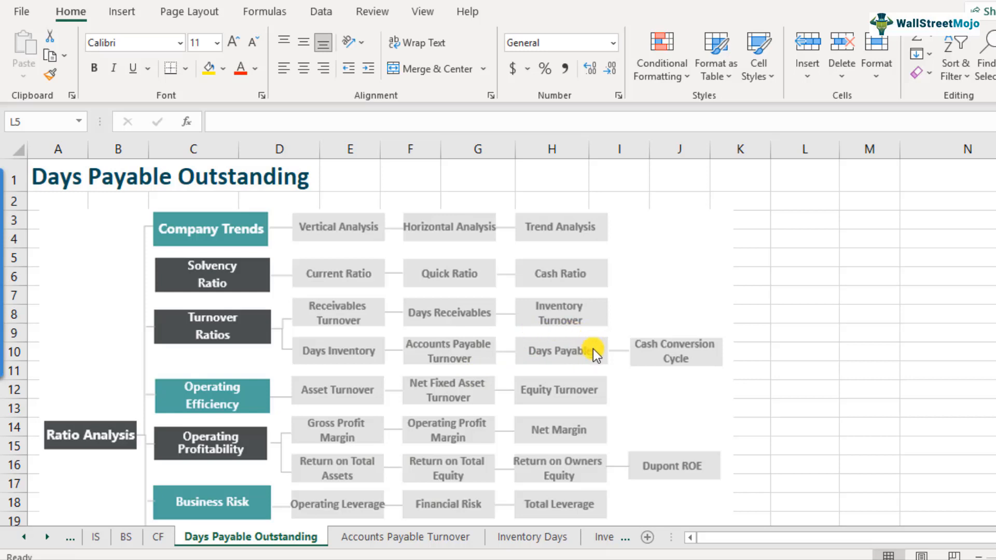
{"action": "mouse_move", "coordinate": [608, 367]}
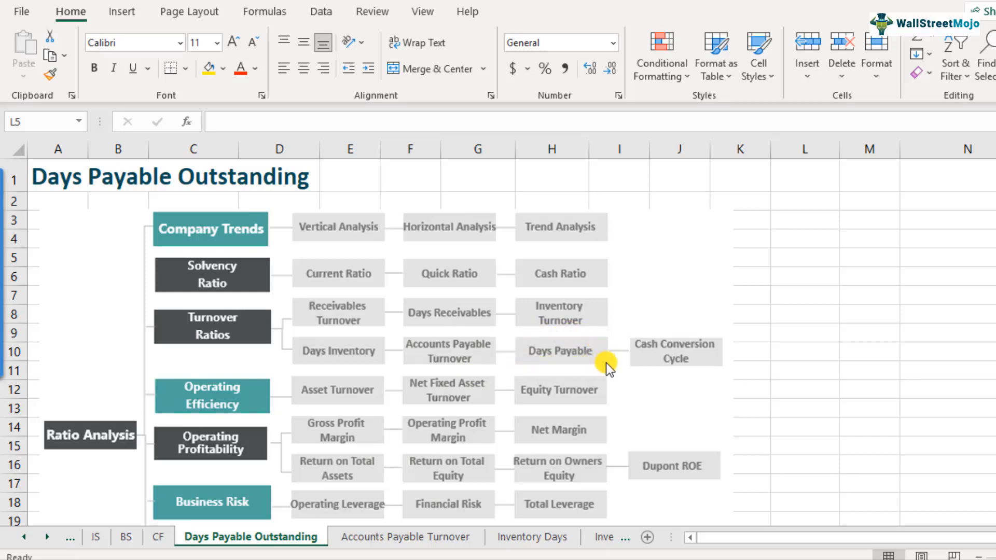
{"action": "mouse_move", "coordinate": [523, 369]}
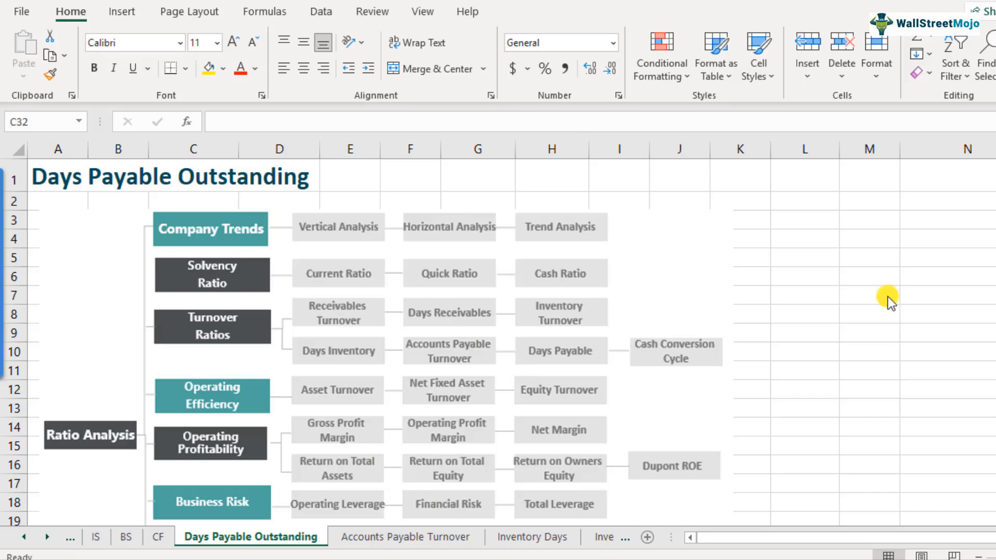
{"action": "mouse_move", "coordinate": [500, 368]}
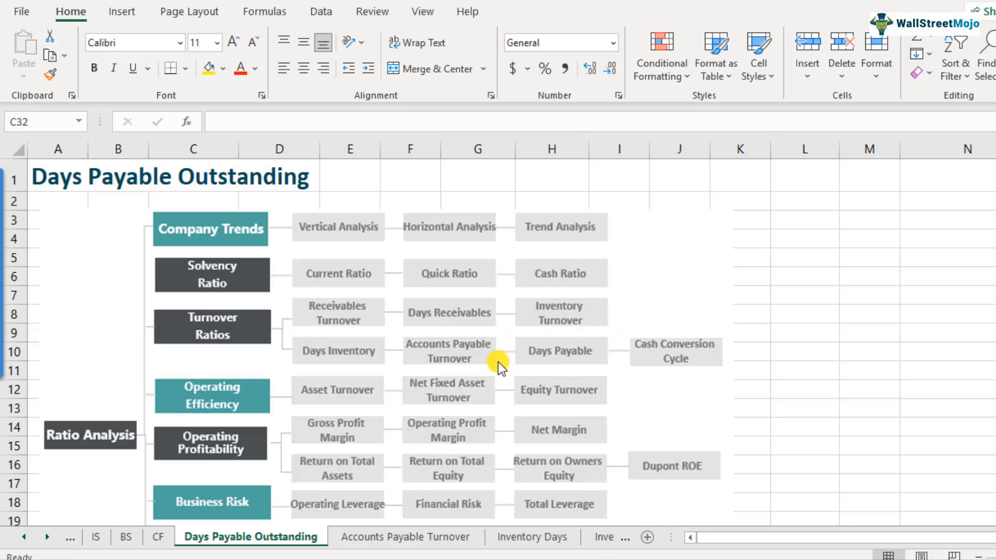
{"action": "mouse_move", "coordinate": [568, 372]}
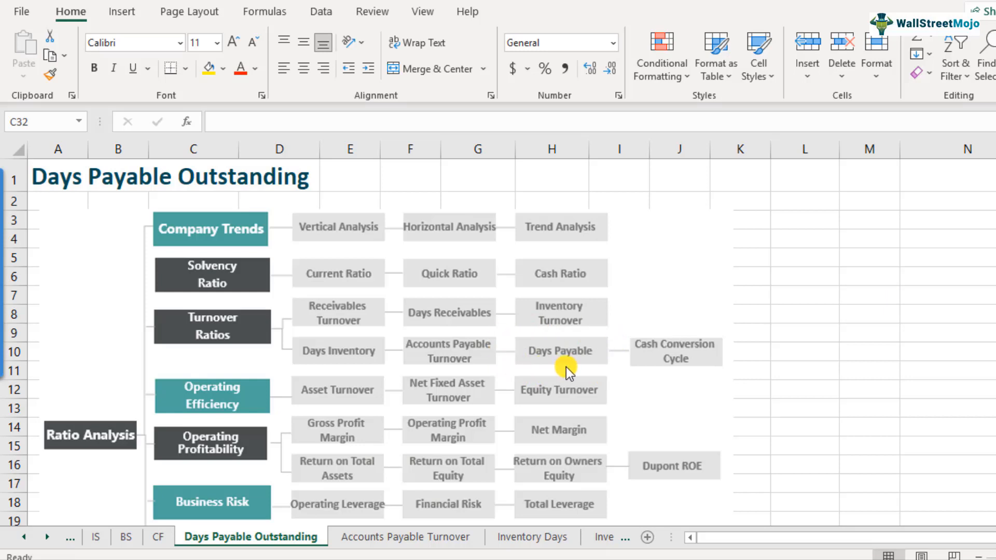
{"action": "mouse_move", "coordinate": [418, 356]}
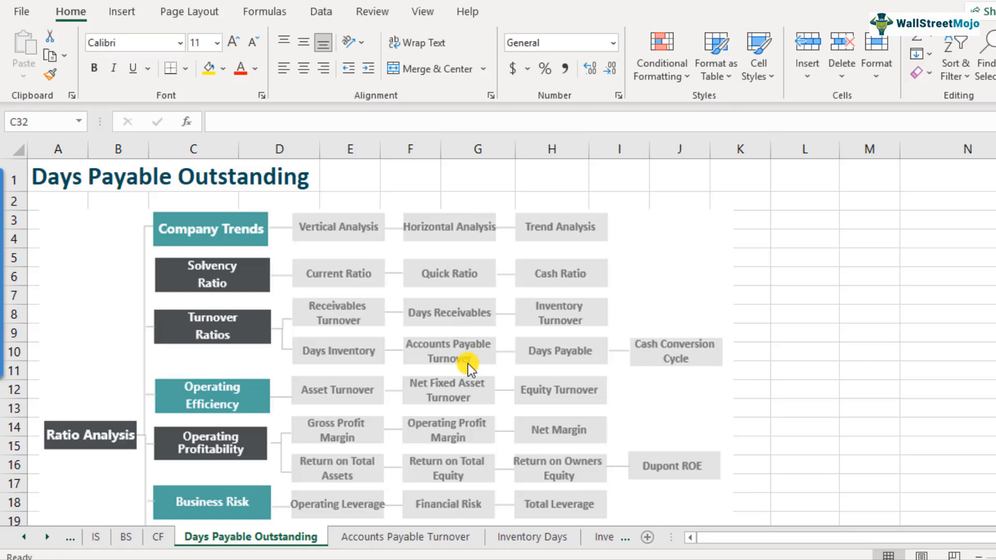
{"action": "mouse_move", "coordinate": [507, 341]}
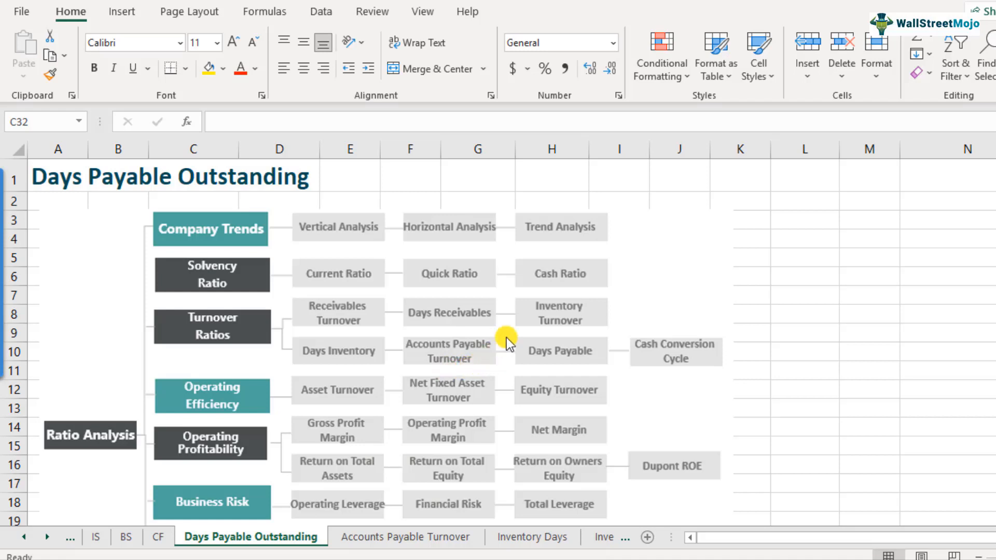
{"action": "mouse_move", "coordinate": [476, 374]}
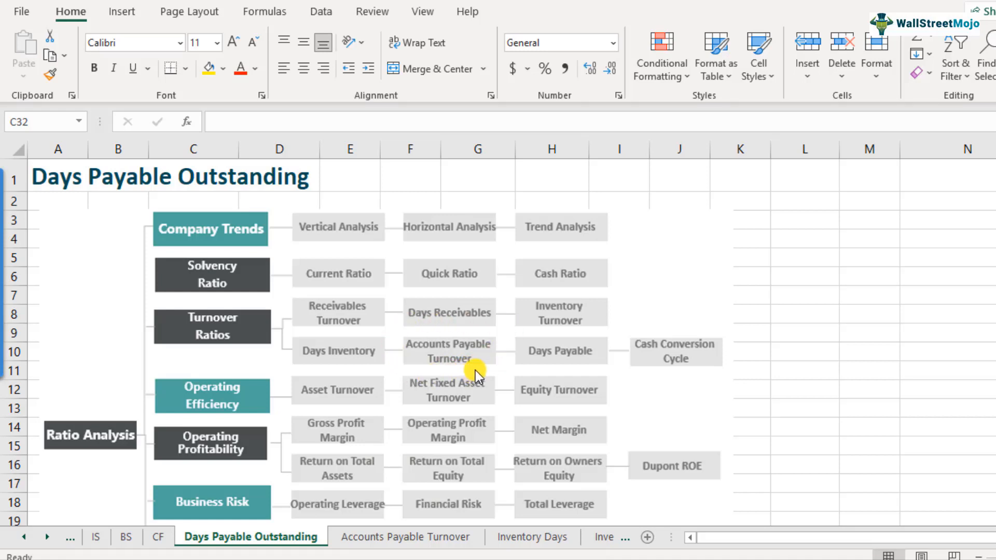
{"action": "mouse_move", "coordinate": [463, 375]}
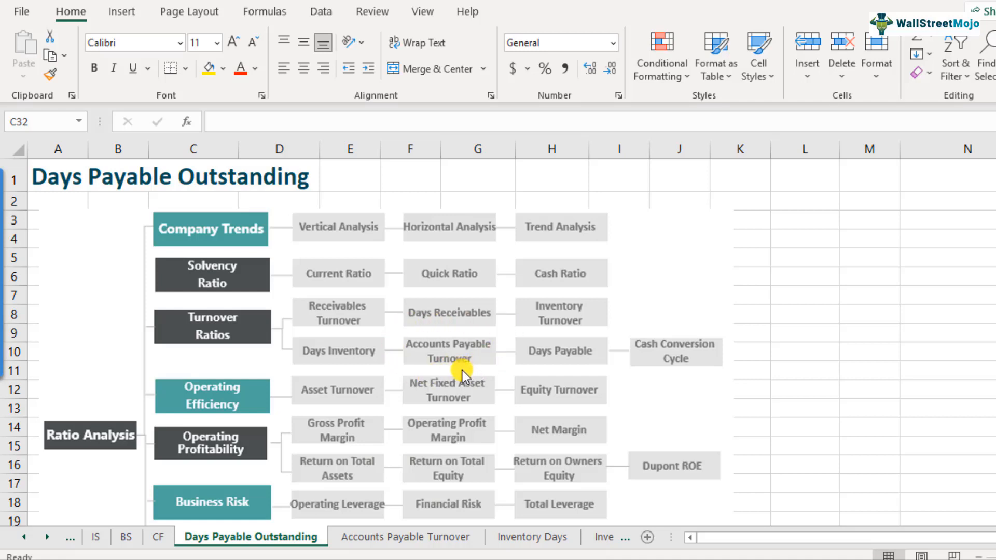
{"action": "mouse_move", "coordinate": [515, 371]}
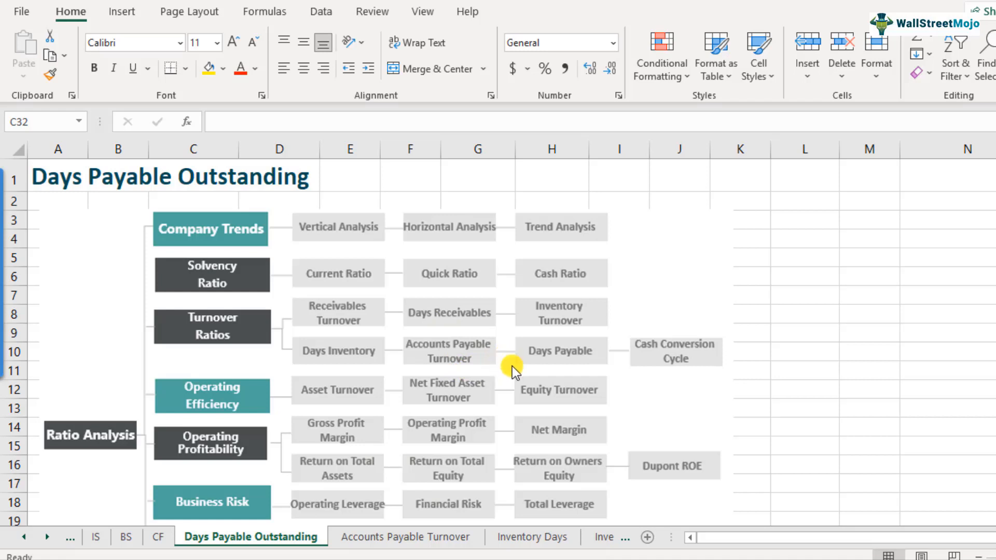
{"action": "mouse_move", "coordinate": [454, 372]}
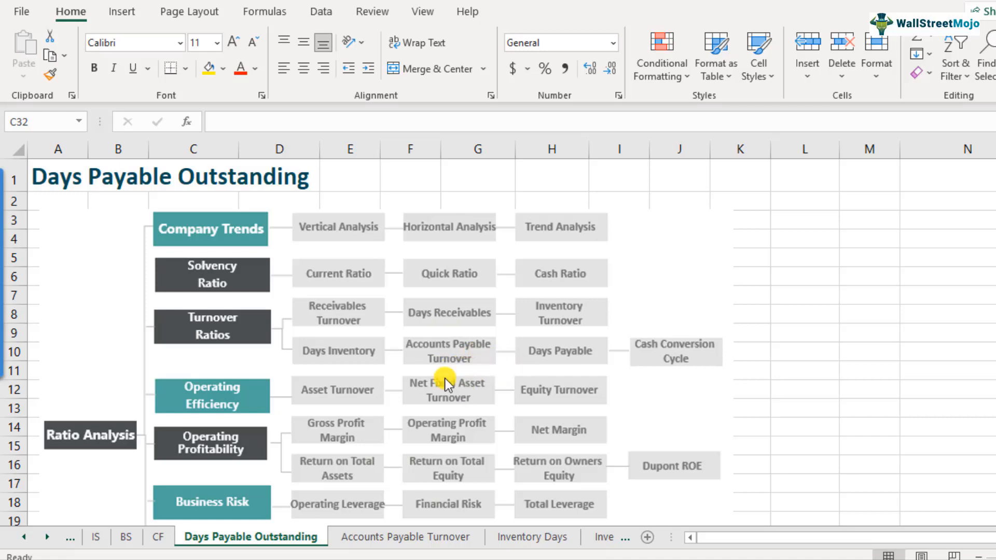
- Select the BASE Equation label in C33 so it can be made bold
{"action": "scroll", "scroll_direction": "down", "scroll_amount": 3}
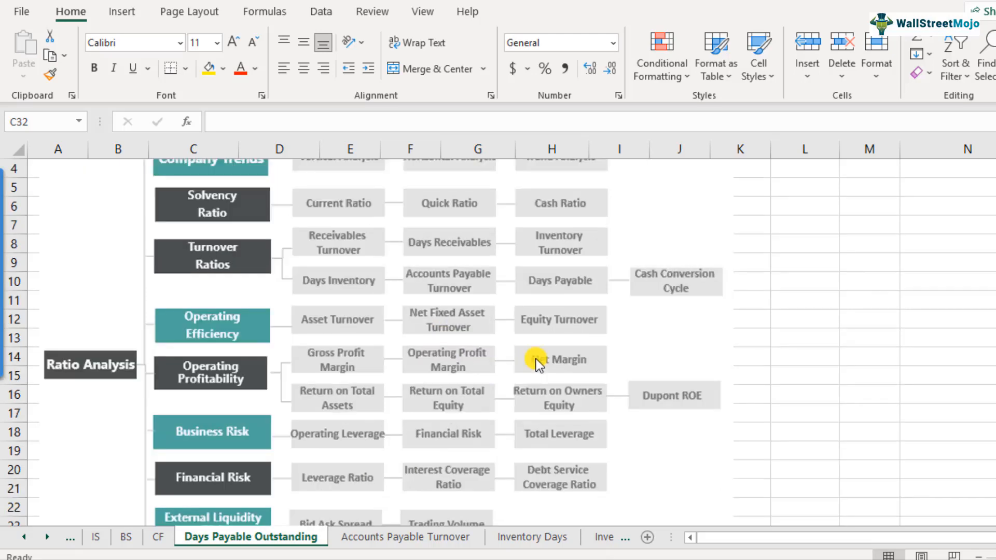
{"action": "scroll", "scroll_direction": "down", "scroll_amount": 3}
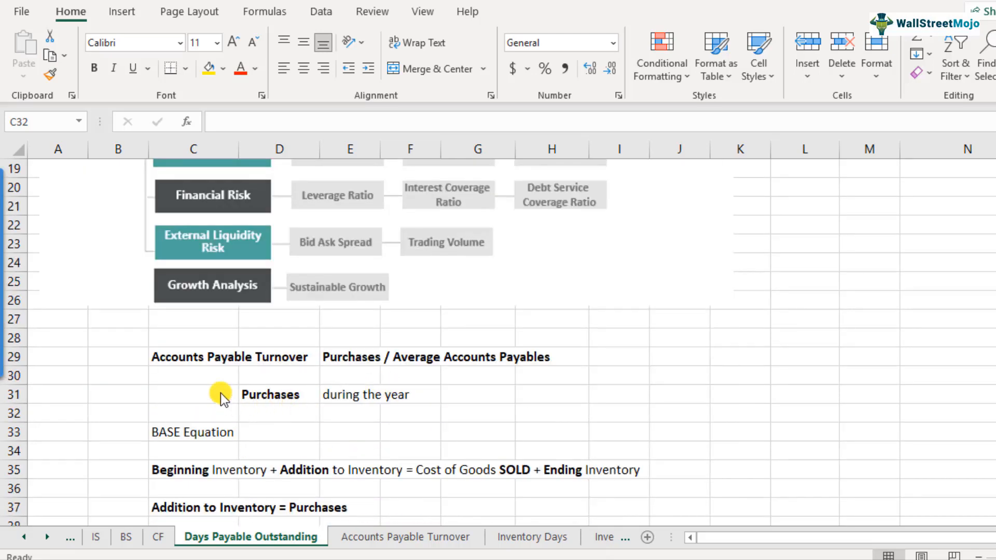
{"action": "scroll", "scroll_direction": "down", "scroll_amount": 3}
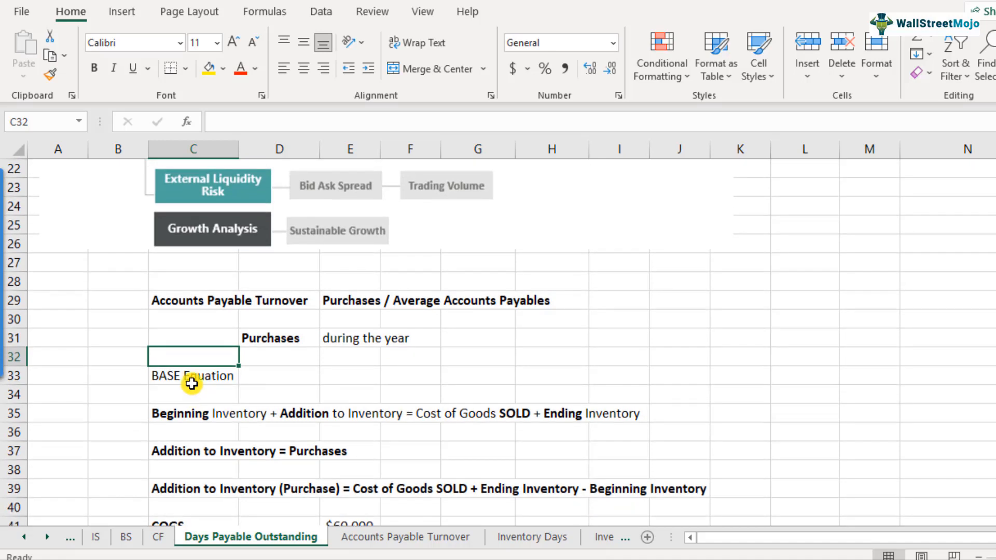
{"action": "left_click", "coordinate": [193, 300]}
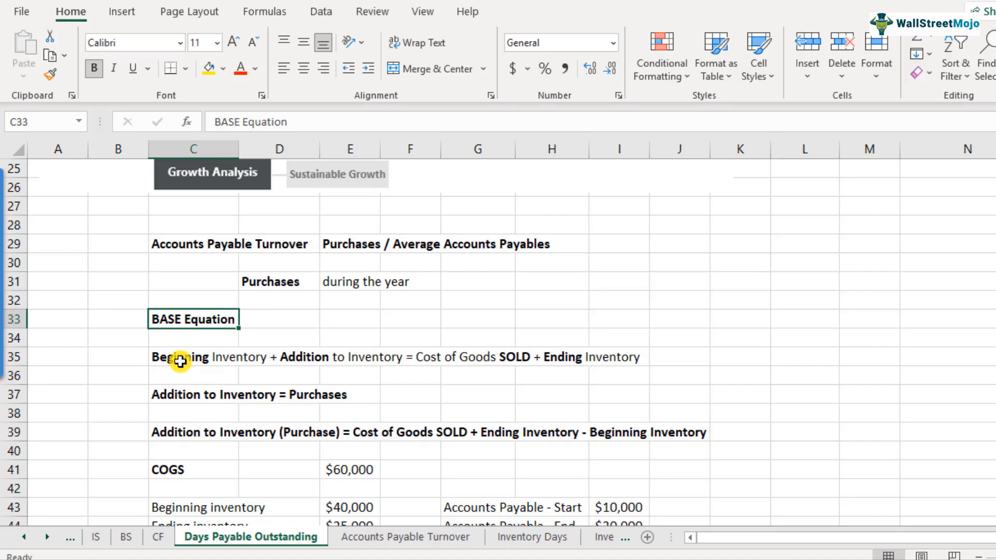
{"action": "double_click", "coordinate": [181, 356]}
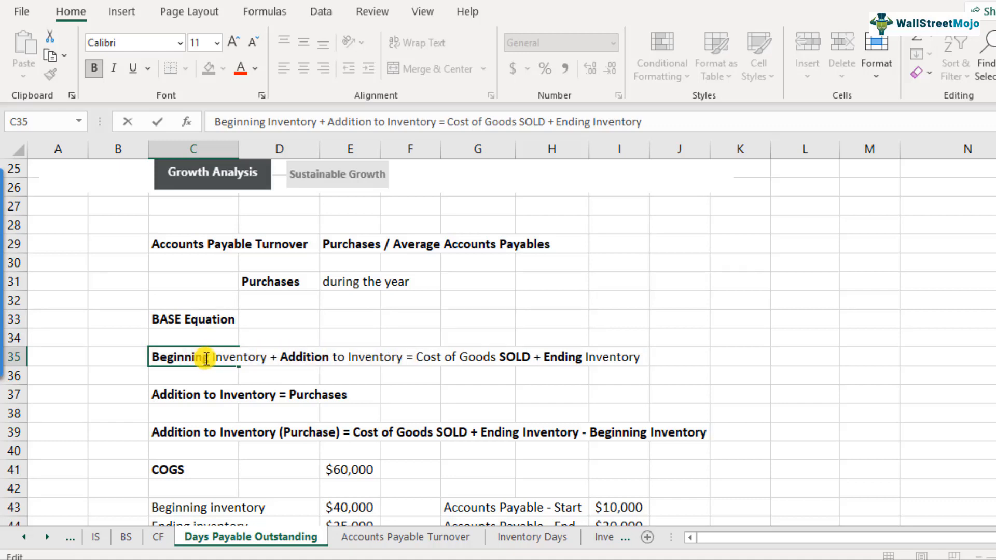
{"action": "left_click_drag", "start_coordinate": [152, 356], "coordinate": [209, 356]}
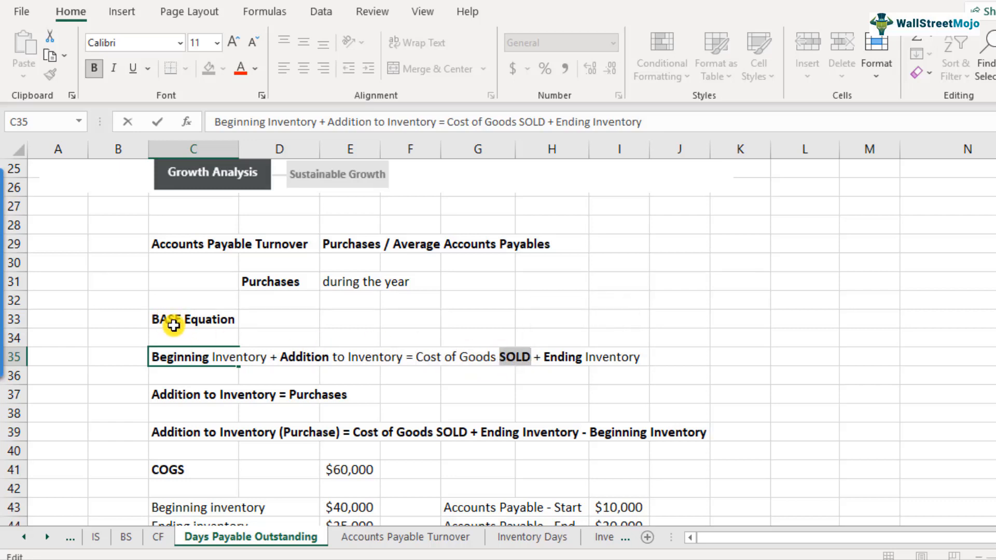
{"action": "mouse_move", "coordinate": [551, 359]}
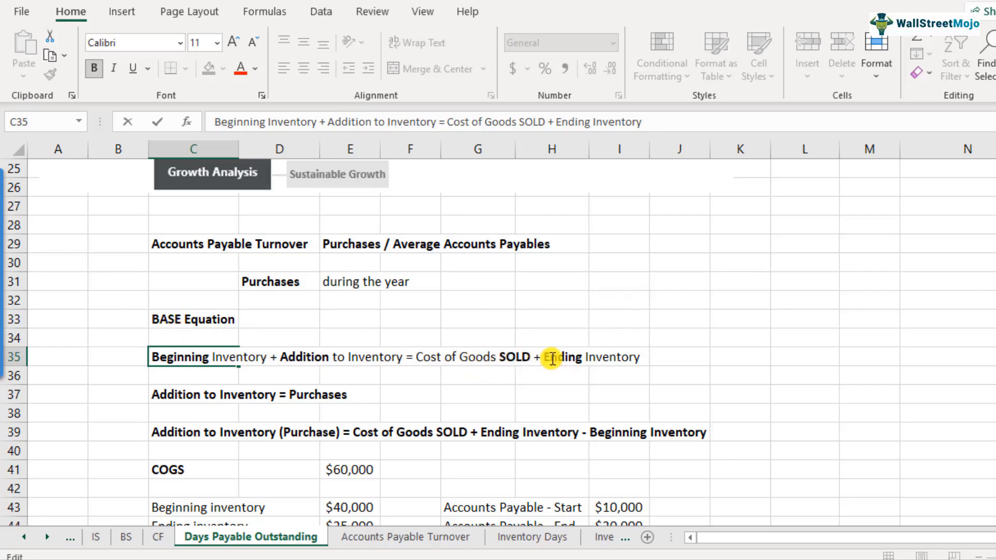
{"action": "double_click", "coordinate": [563, 356]}
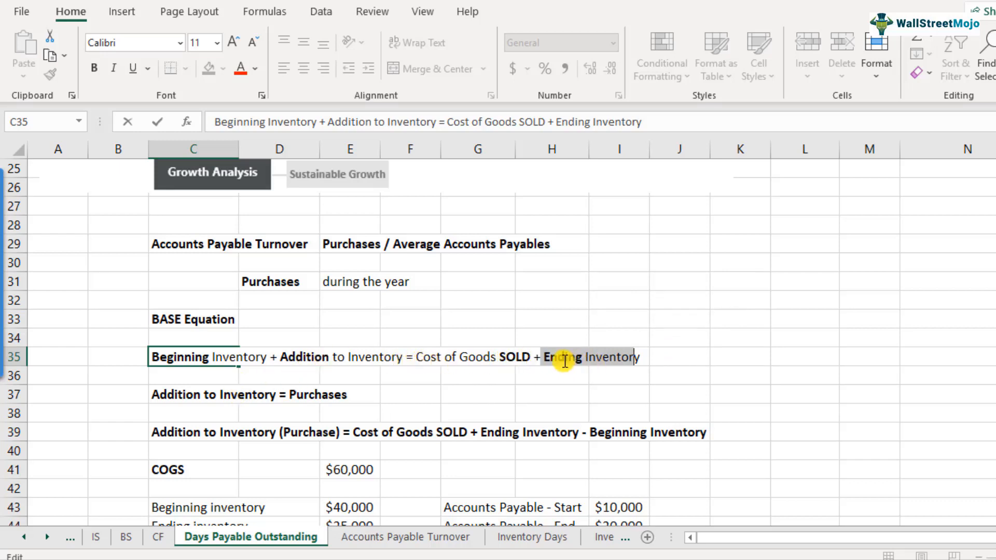
{"action": "key", "text": "enter"}
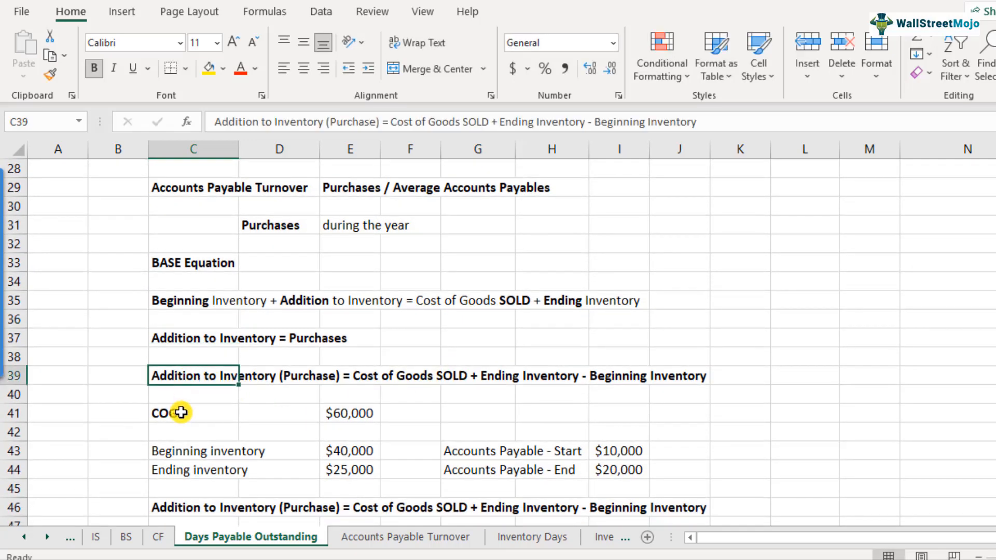
{"action": "mouse_move", "coordinate": [299, 310]}
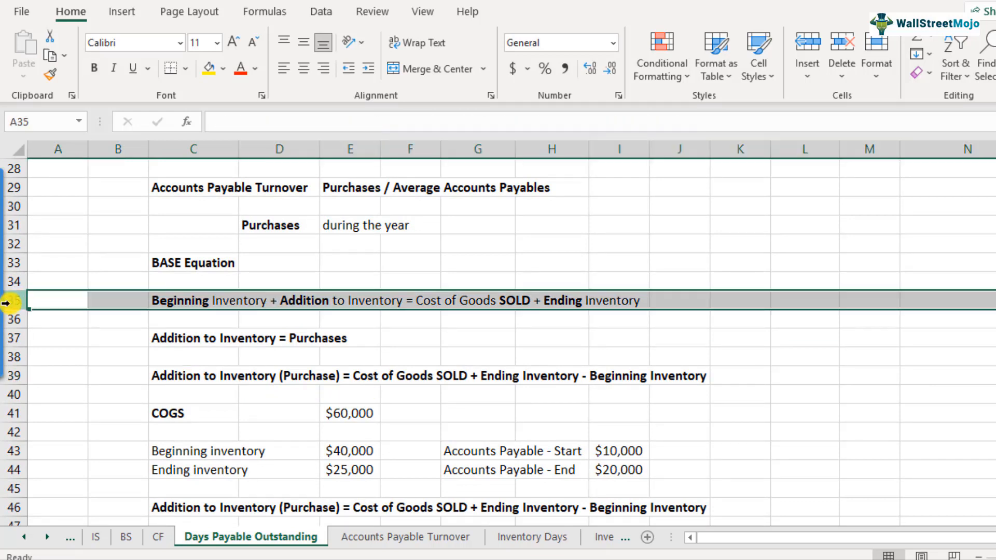
{"action": "left_click", "coordinate": [194, 375]}
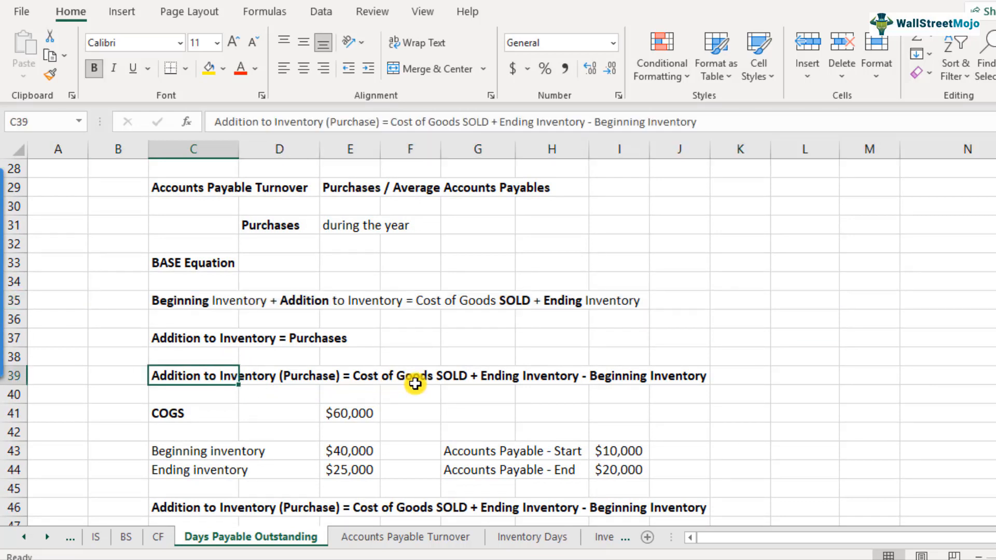
{"action": "mouse_move", "coordinate": [566, 383]}
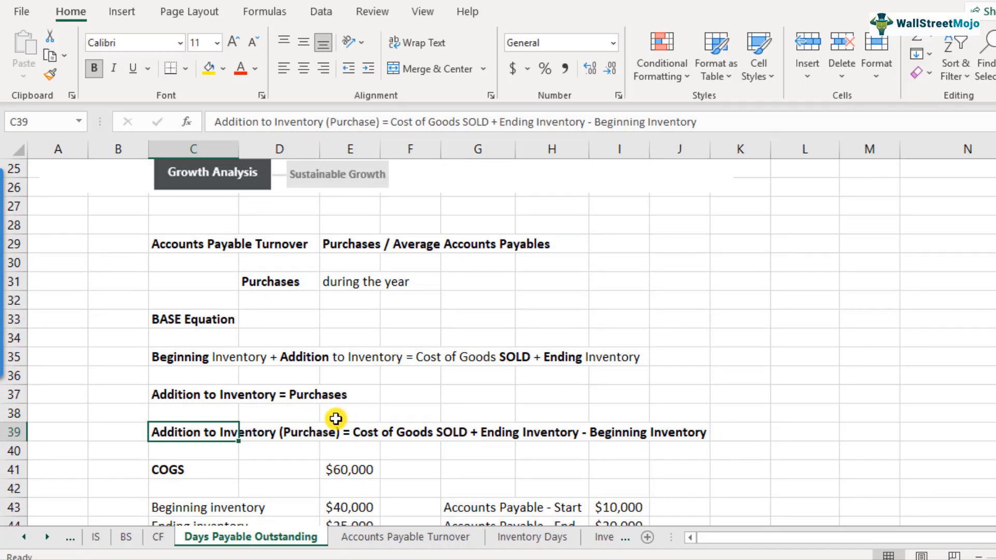
{"action": "mouse_move", "coordinate": [167, 246]}
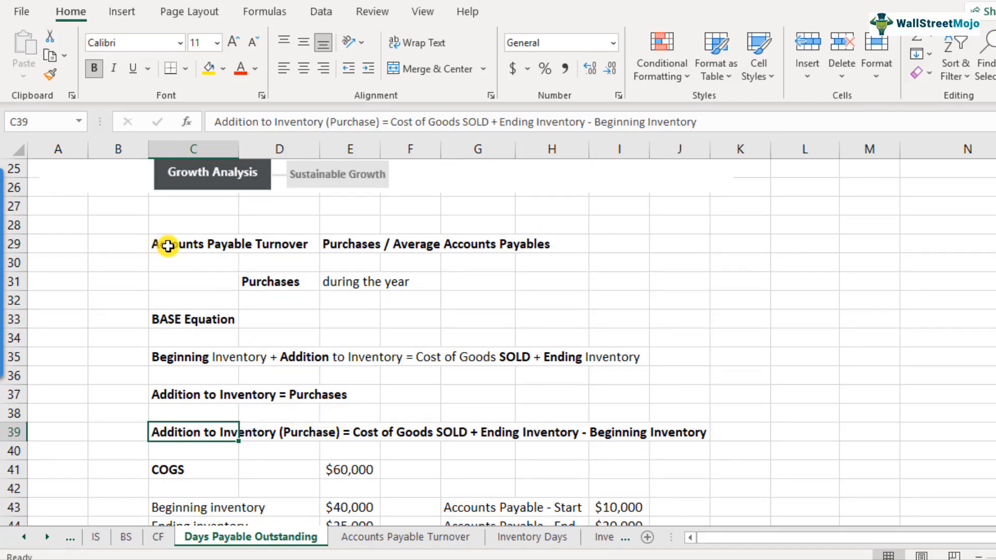
{"action": "left_click", "coordinate": [193, 243]}
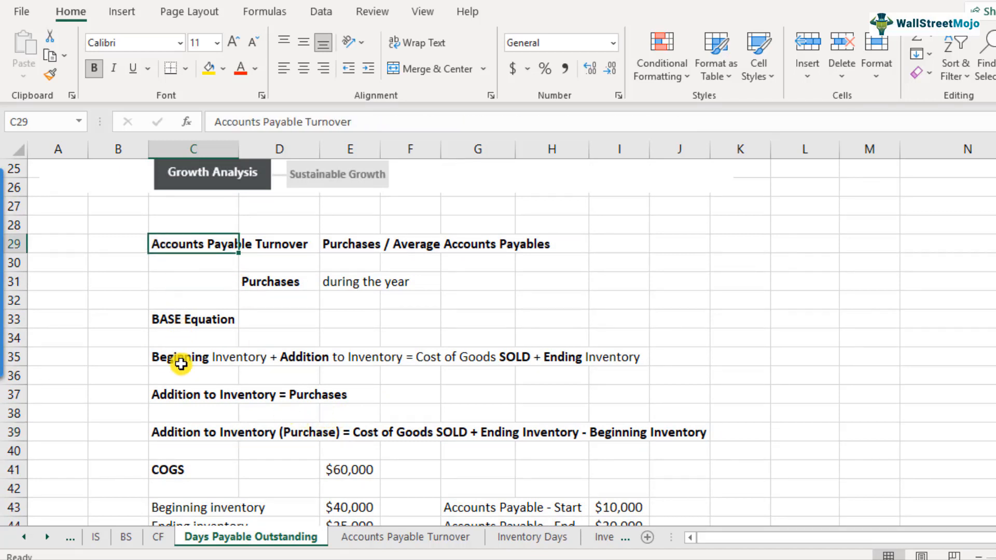
{"action": "mouse_move", "coordinate": [196, 377]}
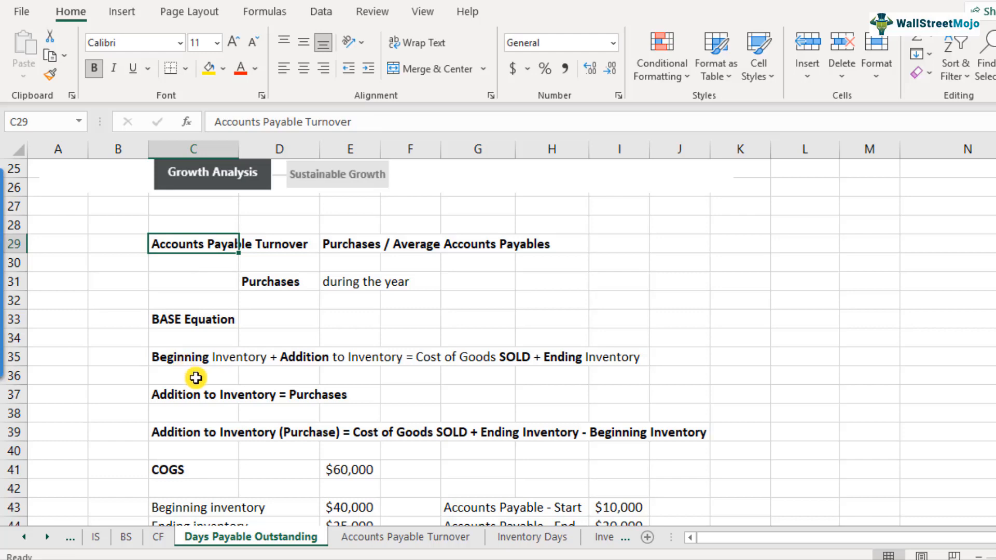
{"action": "scroll", "scroll_direction": "down", "scroll_amount": 3}
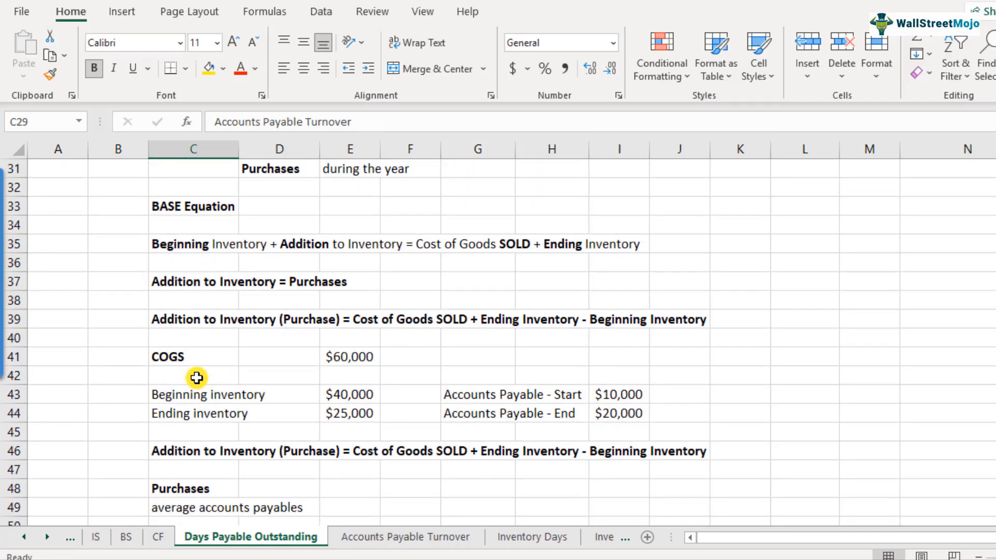
{"action": "scroll", "scroll_direction": "down", "scroll_amount": 3}
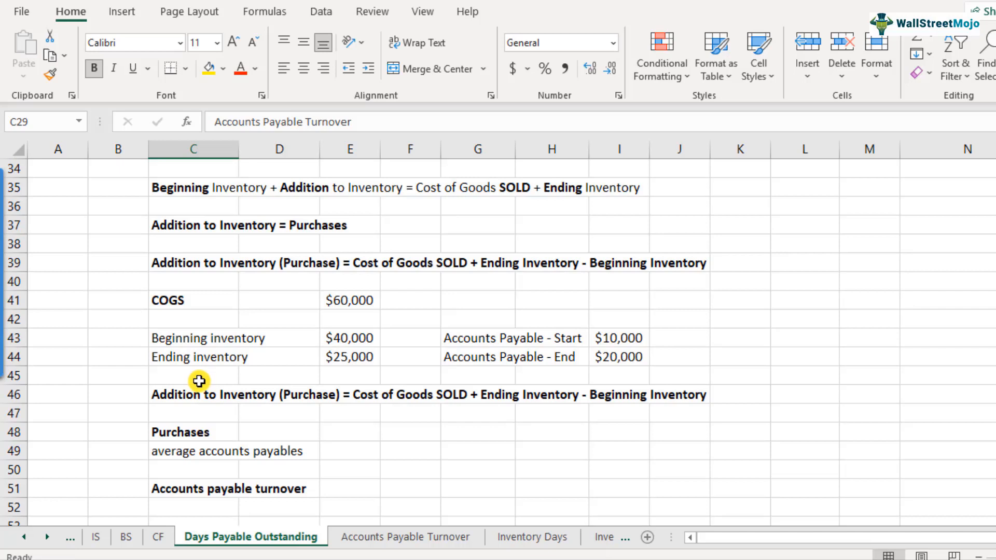
{"action": "left_click", "coordinate": [193, 301]}
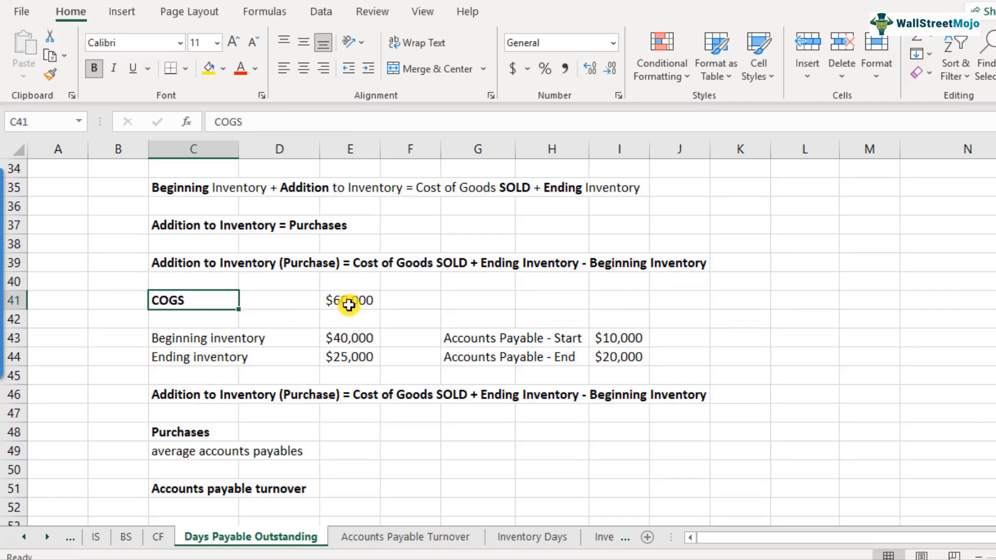
{"action": "left_click", "coordinate": [193, 337]}
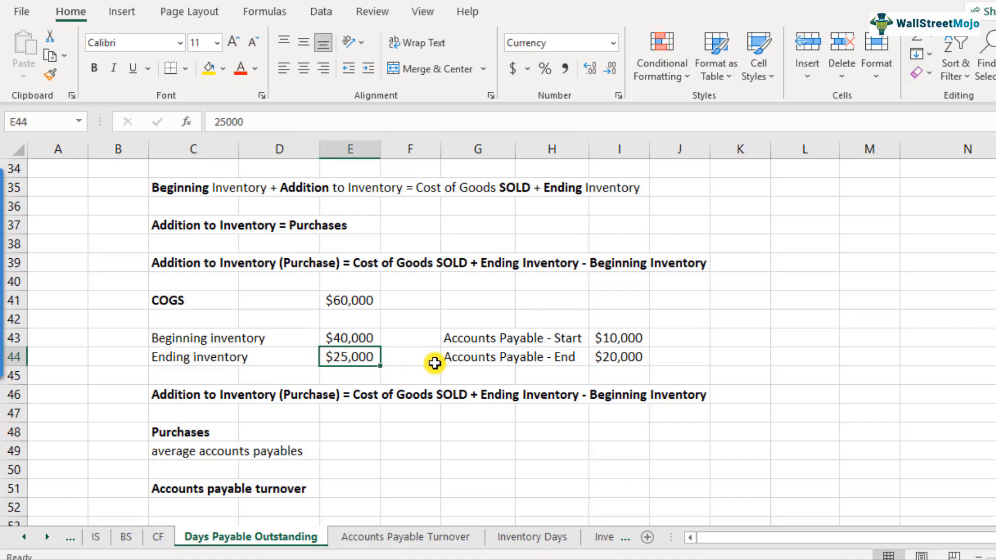
{"action": "left_click", "coordinate": [618, 356]}
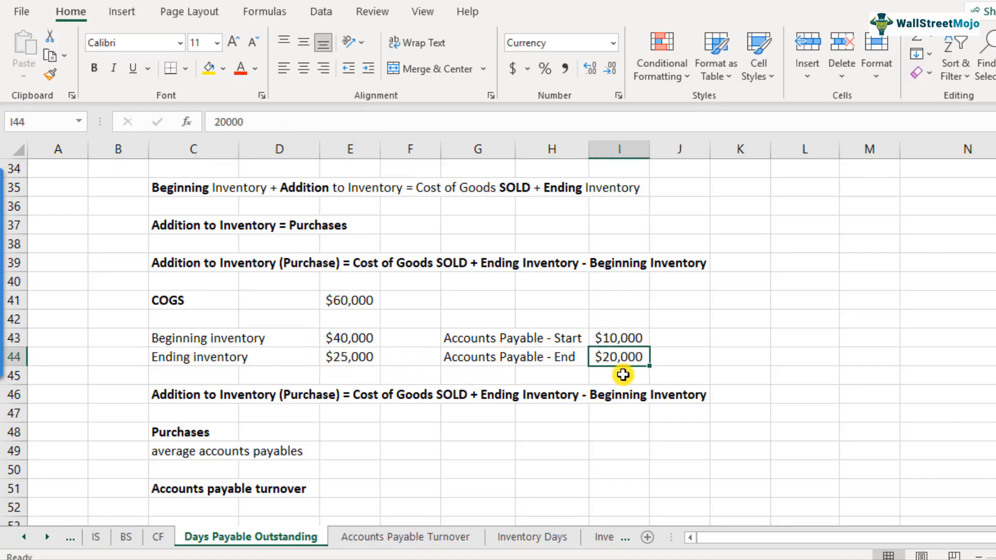
{"action": "left_click", "coordinate": [193, 431]}
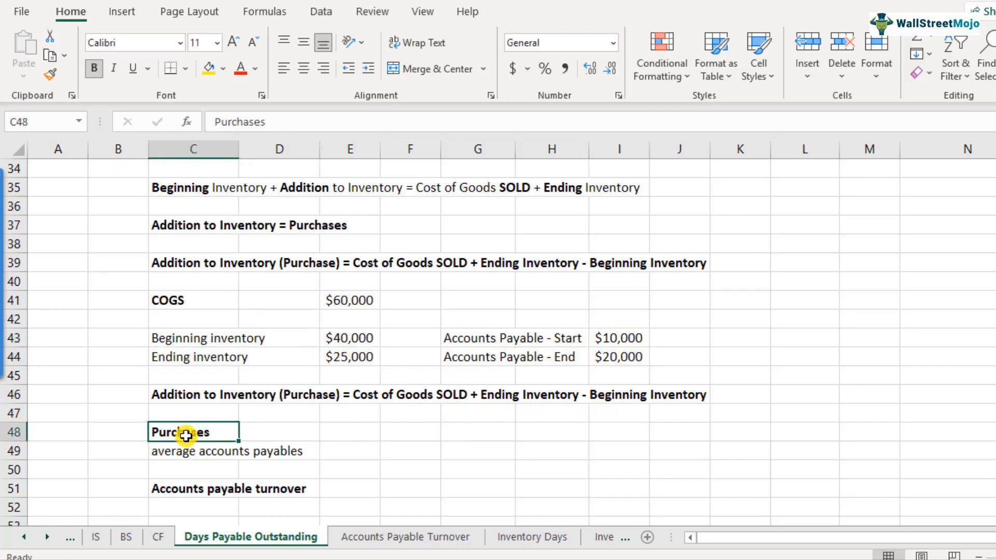
- Enter =E41+E44-E43 in E48 so Purchases computes to $45,000
{"action": "left_click", "coordinate": [349, 432]}
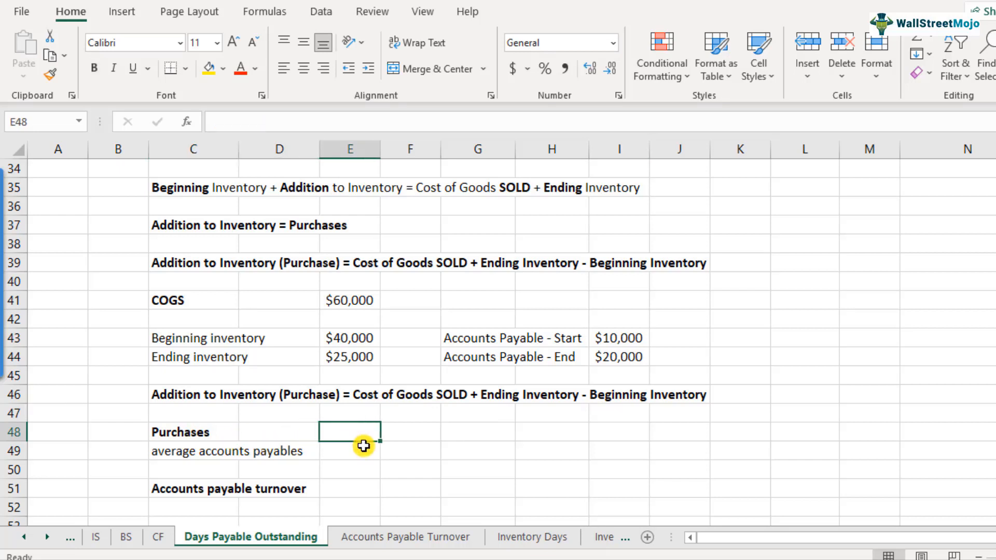
{"action": "type", "text": "="}
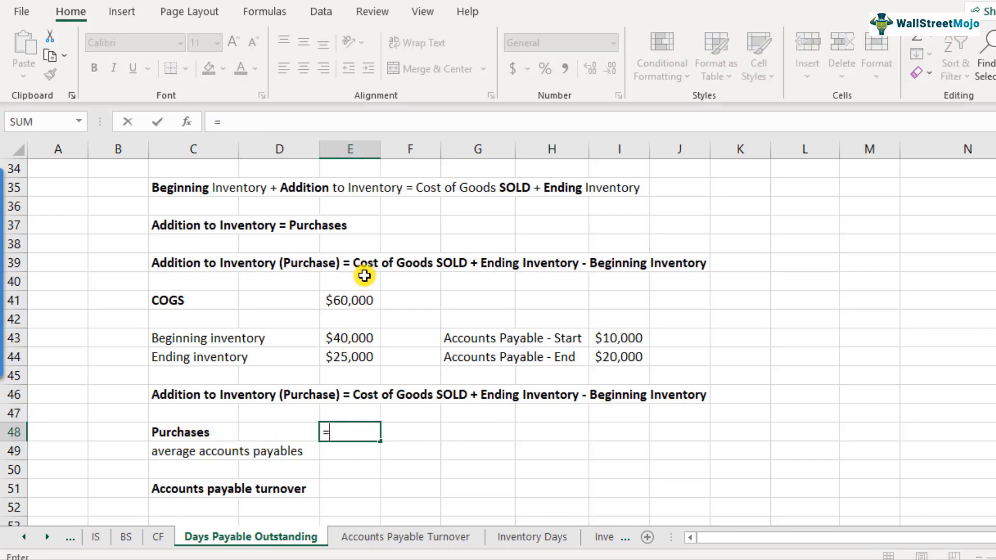
{"action": "left_click", "coordinate": [349, 300]}
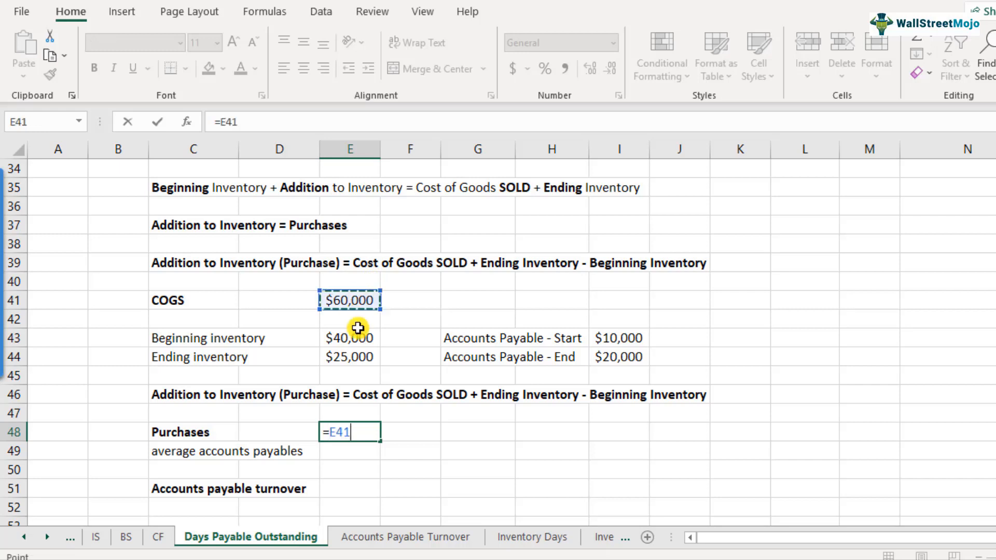
{"action": "type", "text": "+"}
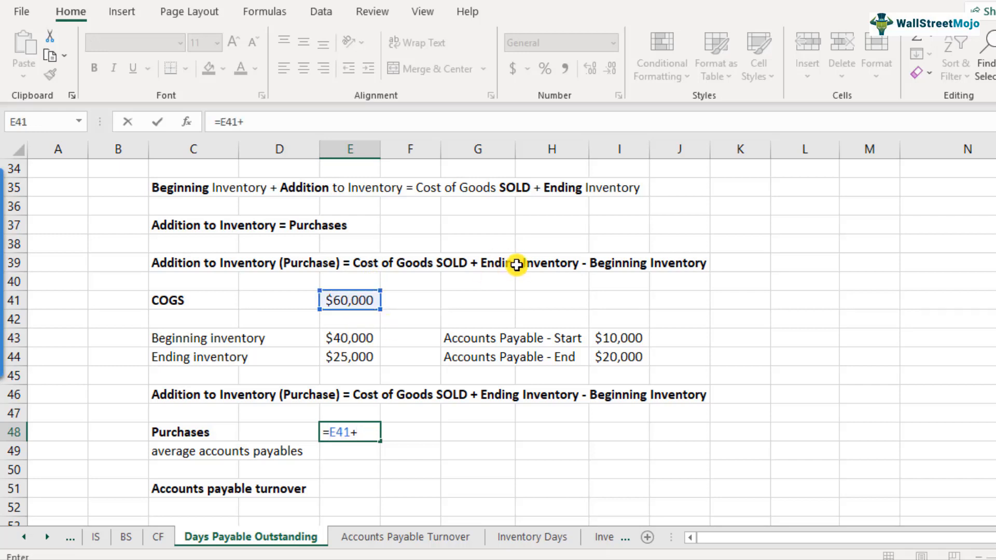
{"action": "left_click", "coordinate": [349, 356]}
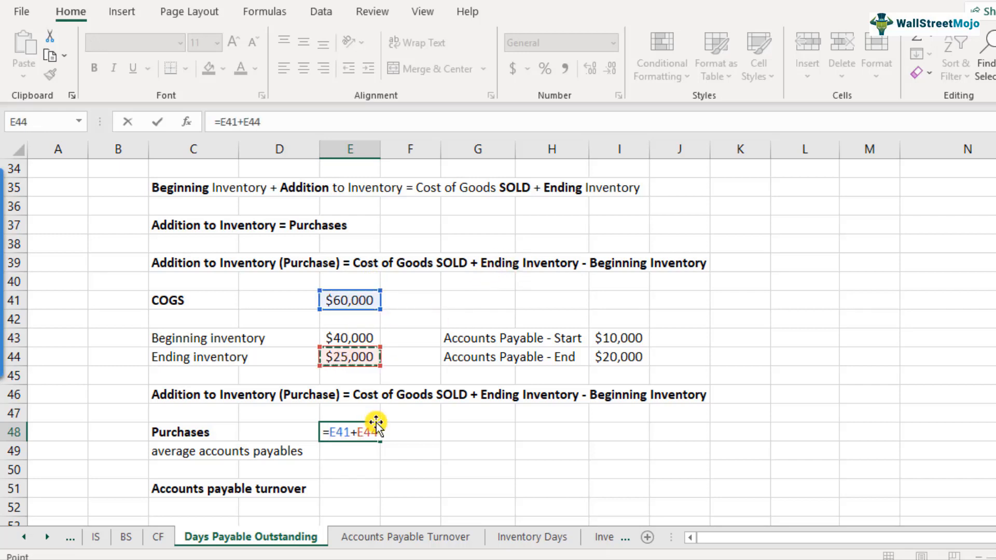
{"action": "type", "text": "-"}
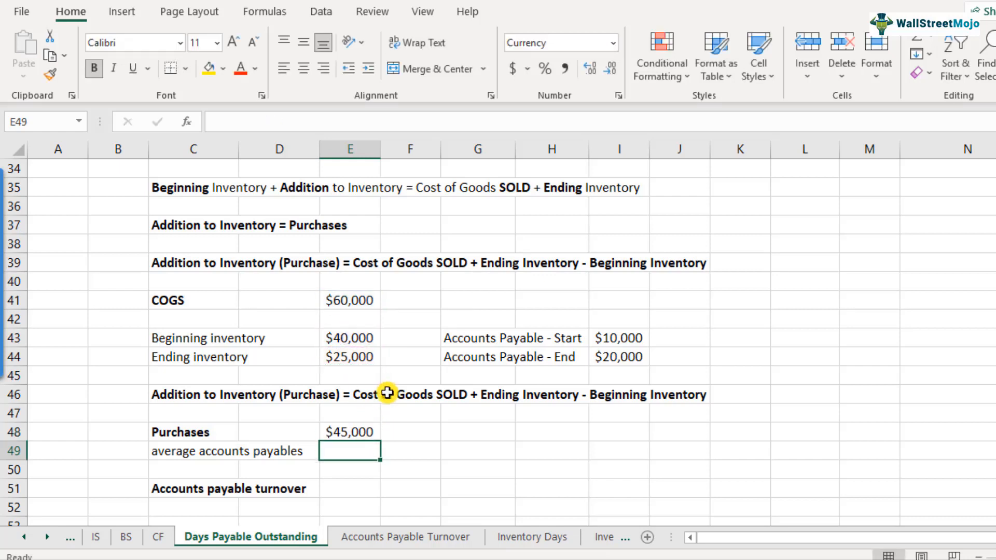
{"action": "left_click", "coordinate": [349, 432]}
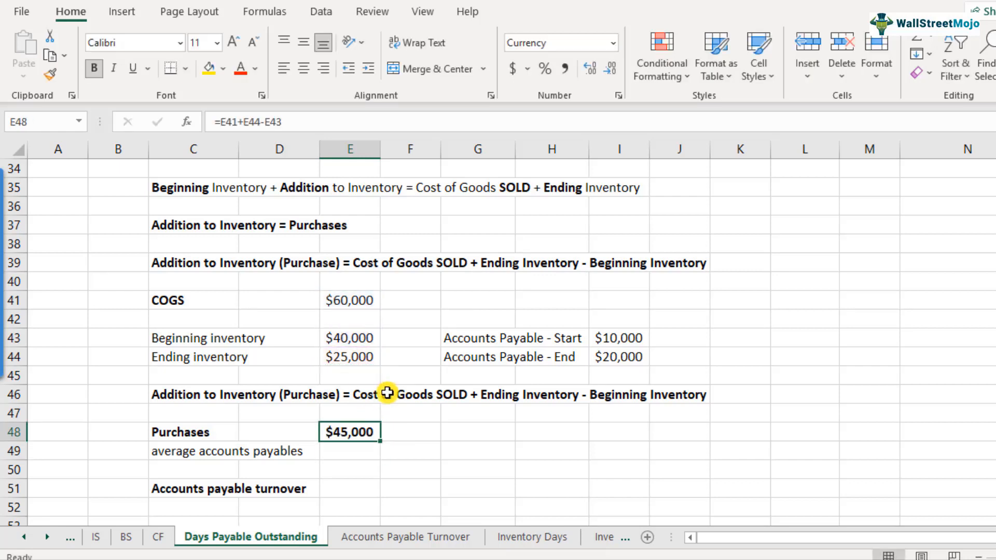
{"action": "mouse_move", "coordinate": [361, 457]}
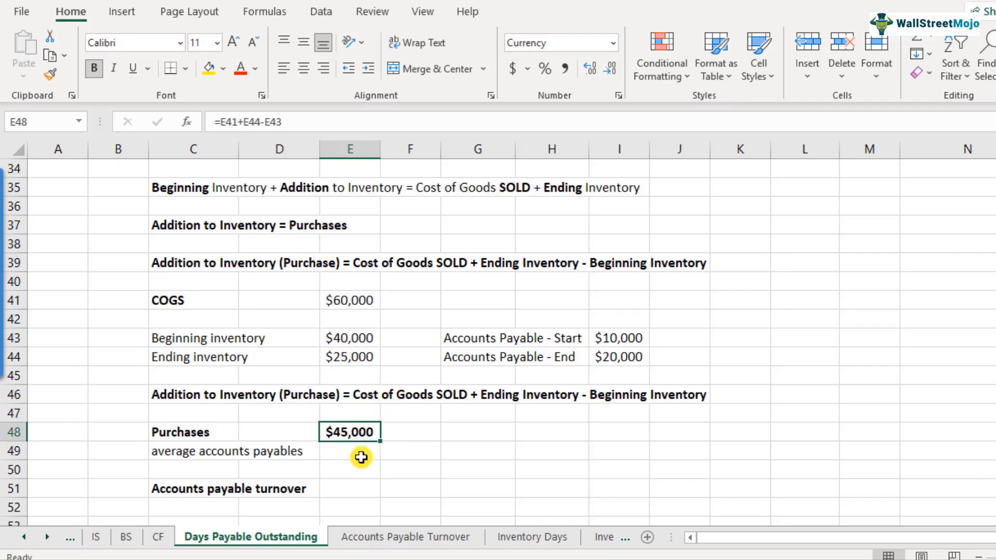
{"action": "mouse_move", "coordinate": [455, 402]}
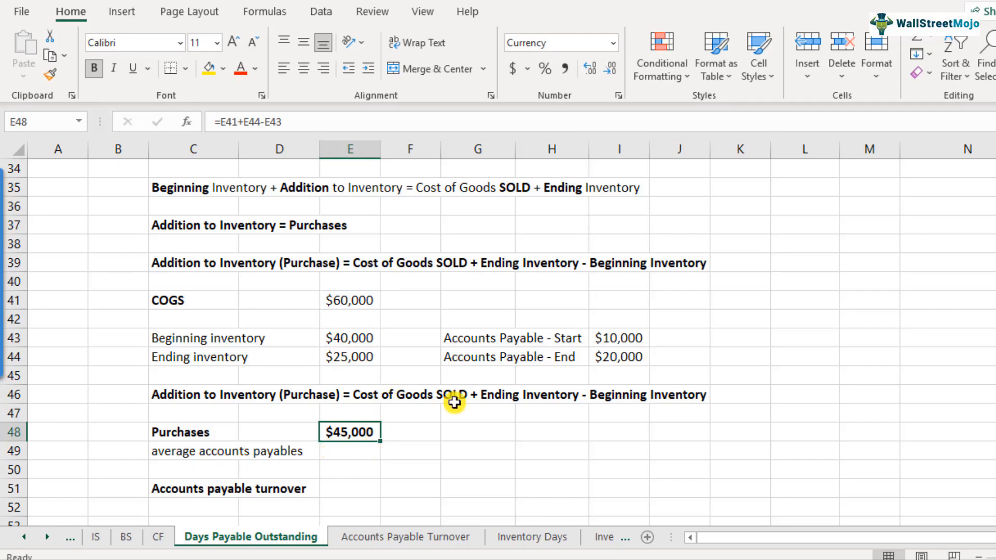
- Enter =AVERAGE(I43:I44) in E49 so average accounts payables shows $15,000
{"action": "left_click", "coordinate": [618, 337]}
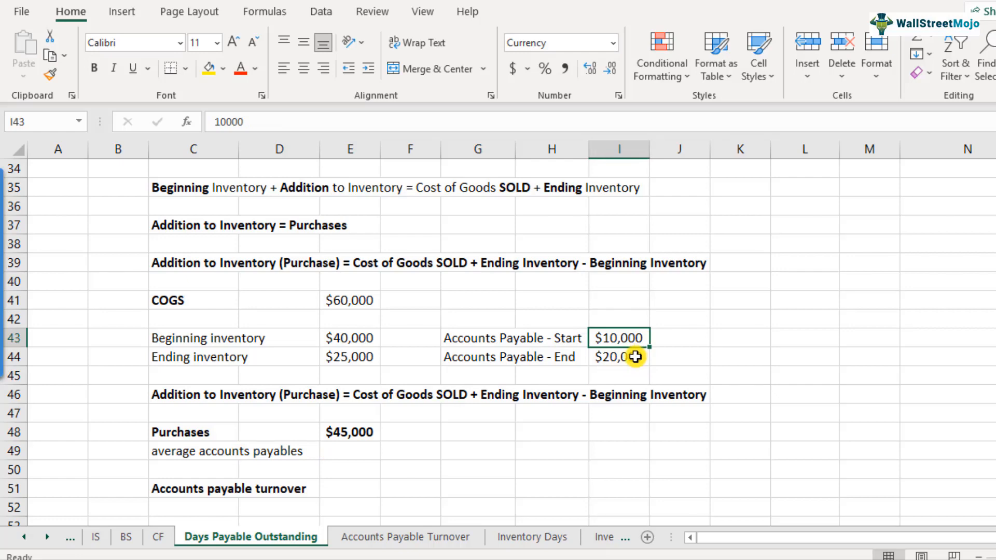
{"action": "left_click", "coordinate": [618, 355]}
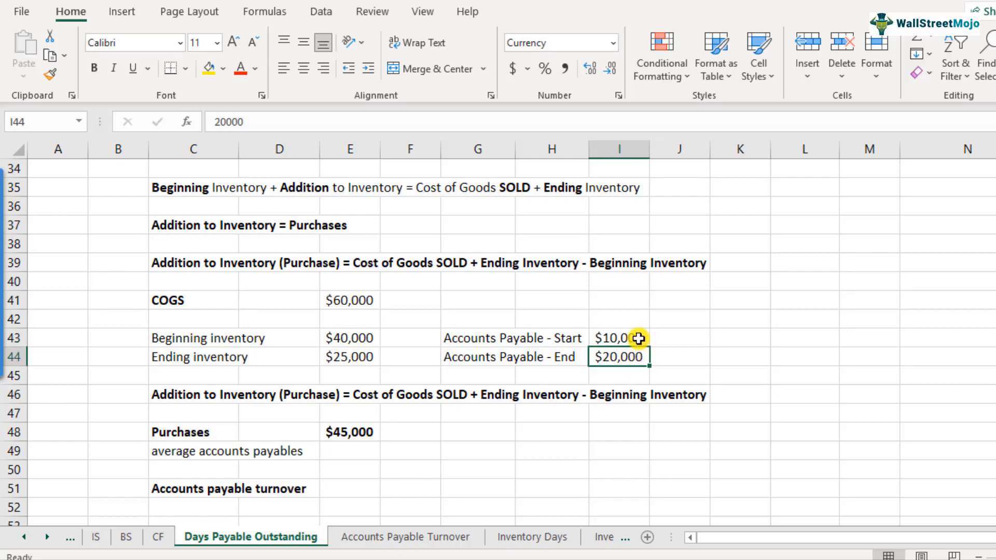
{"action": "left_click", "coordinate": [345, 453]}
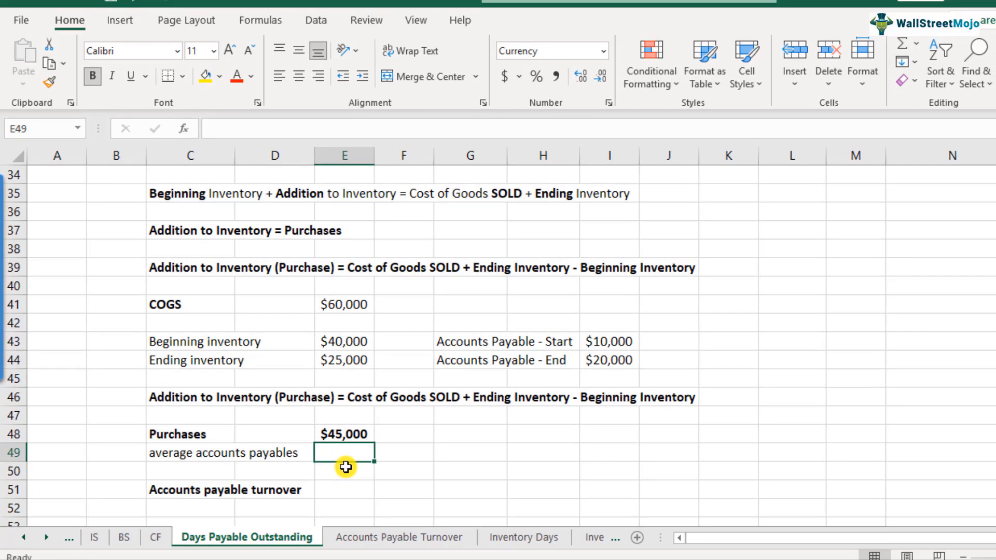
{"action": "type", "text": "=average"}
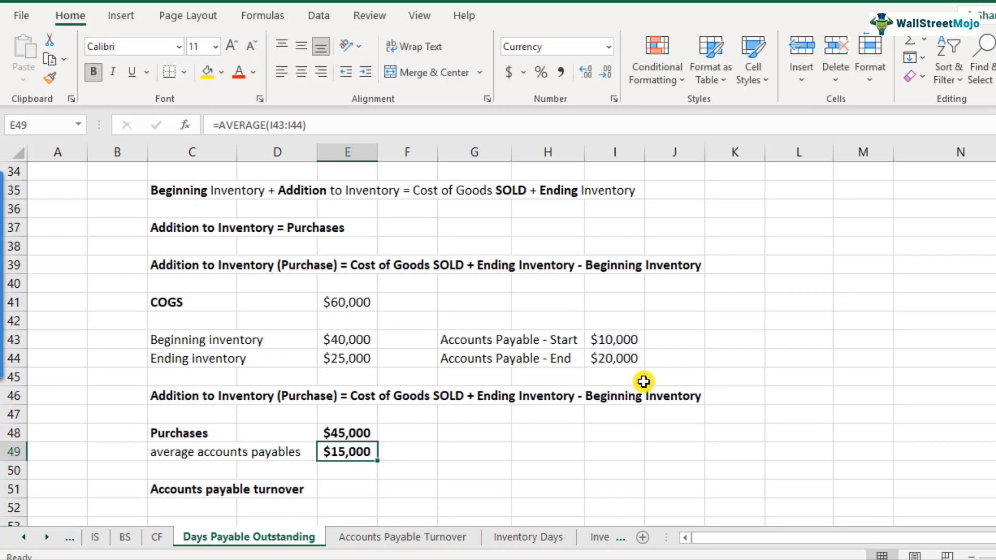
{"action": "left_click", "coordinate": [347, 489]}
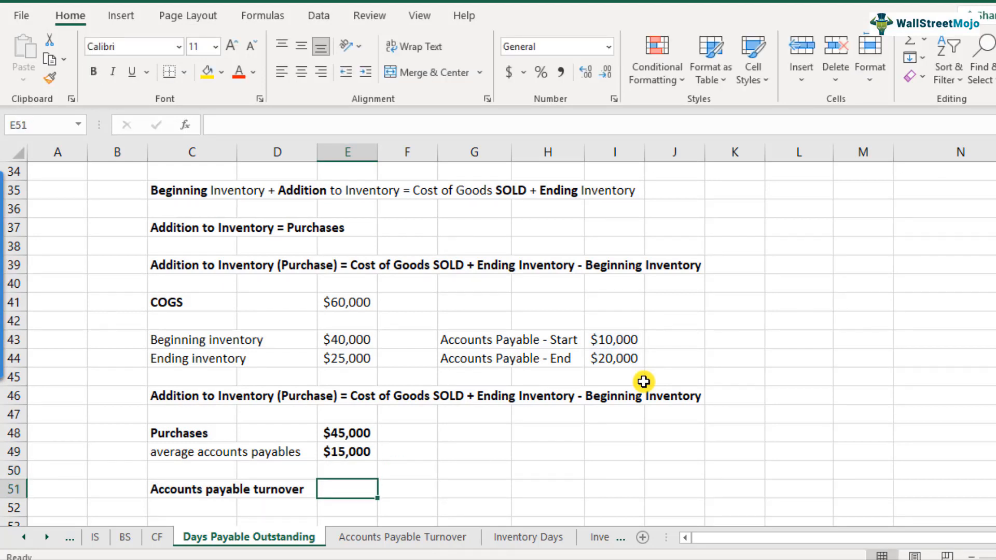
- Enter =E48/E49 in E51 for a turnover of 3 and label it 'Step 1' in F51
{"action": "type", "text": "="}
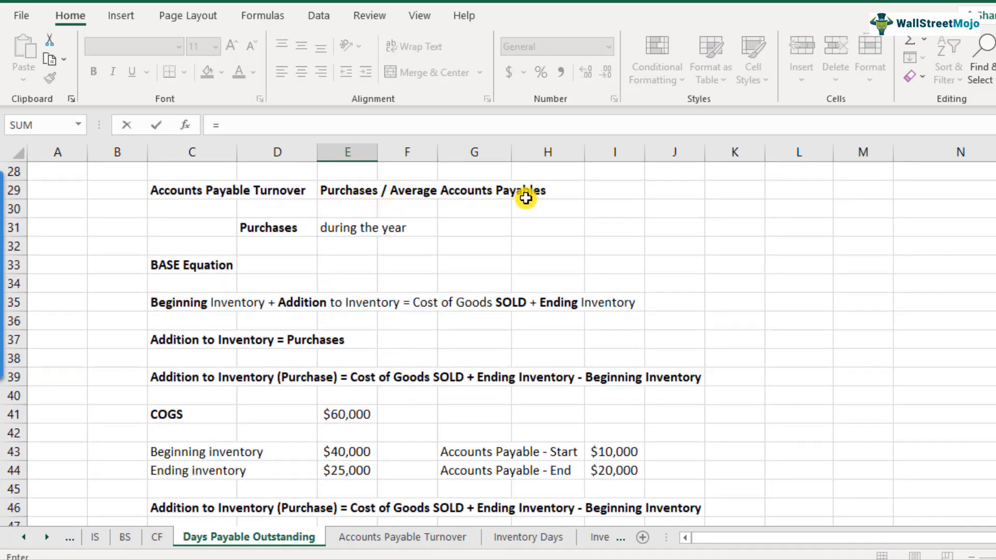
{"action": "scroll", "scroll_direction": "down", "scroll_amount": 3}
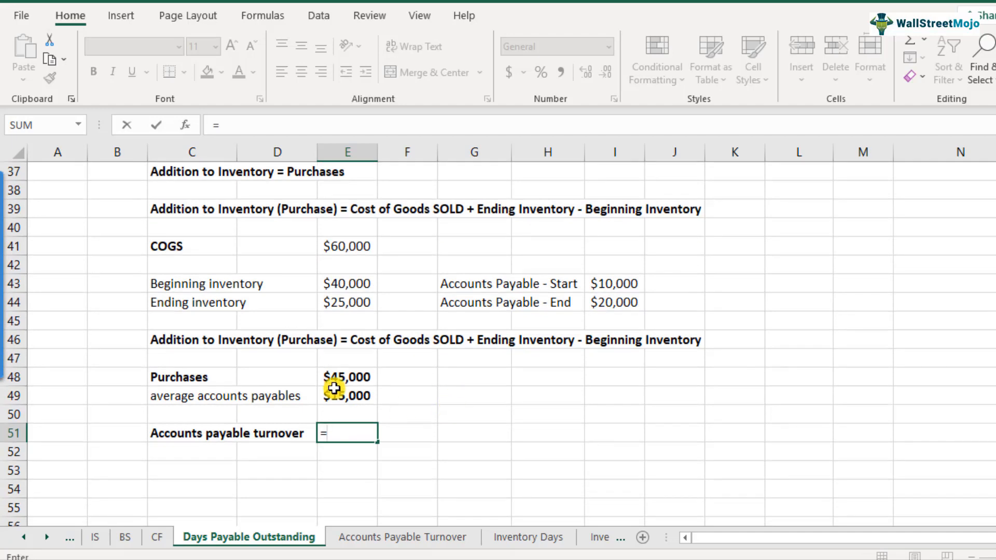
{"action": "left_click", "coordinate": [347, 376]}
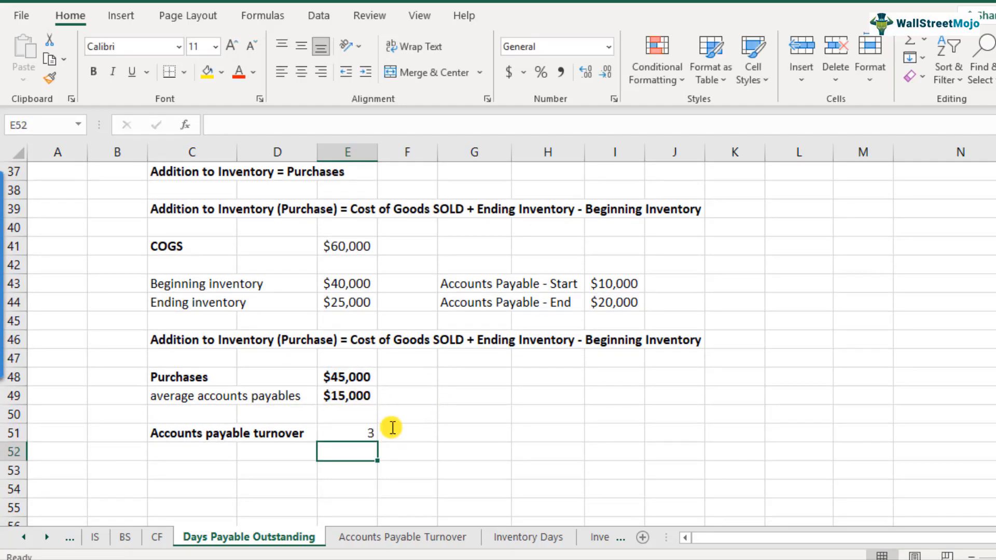
{"action": "type", "text": "Step"}
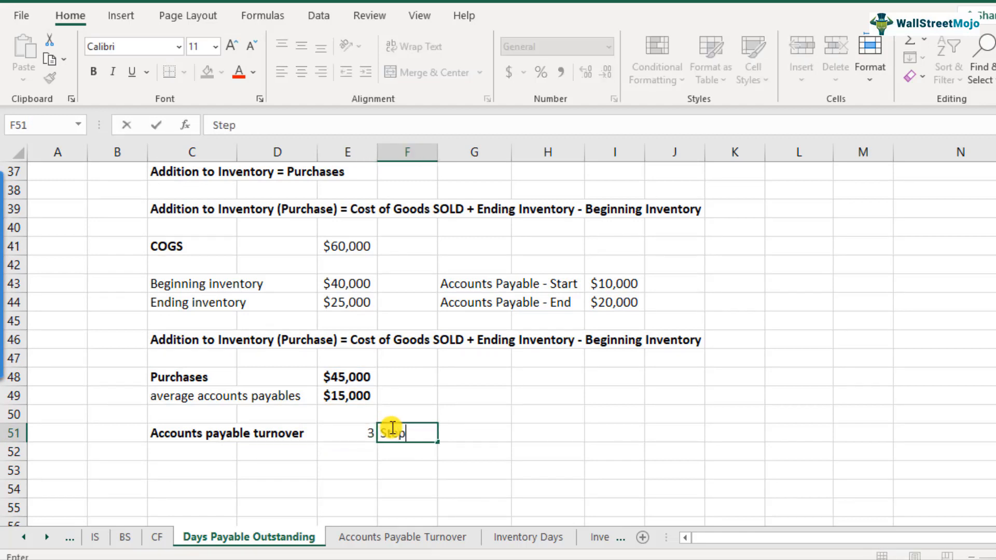
{"action": "type", "text": "1"}
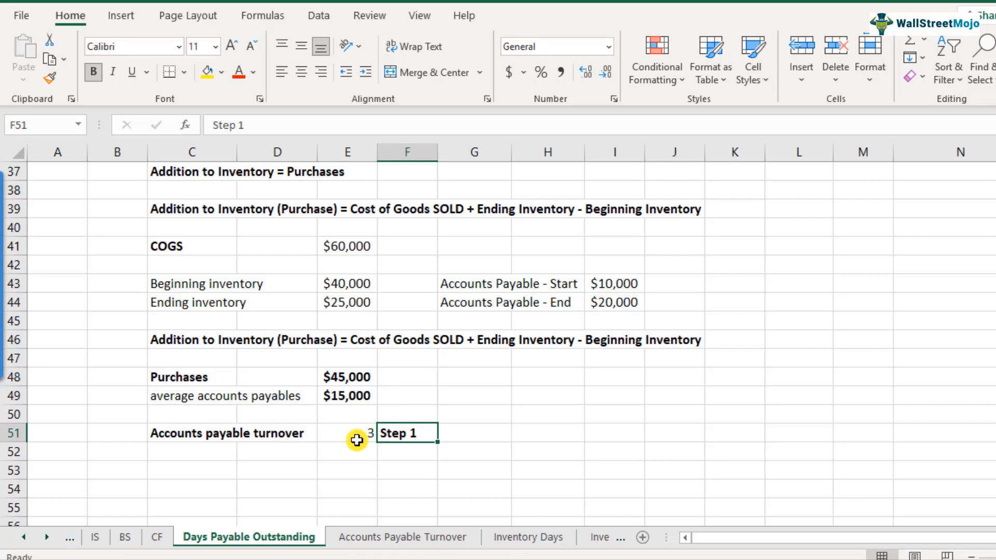
- Label C53 'Days Payable Oustanding' below the turnover row
{"action": "type", "text": "D"}
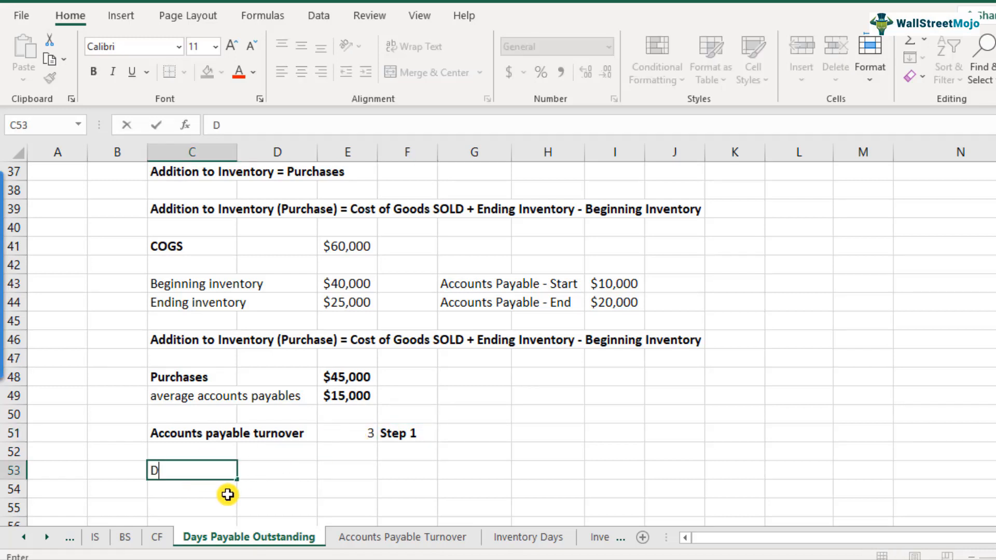
{"action": "type", "text": "ays Payable"}
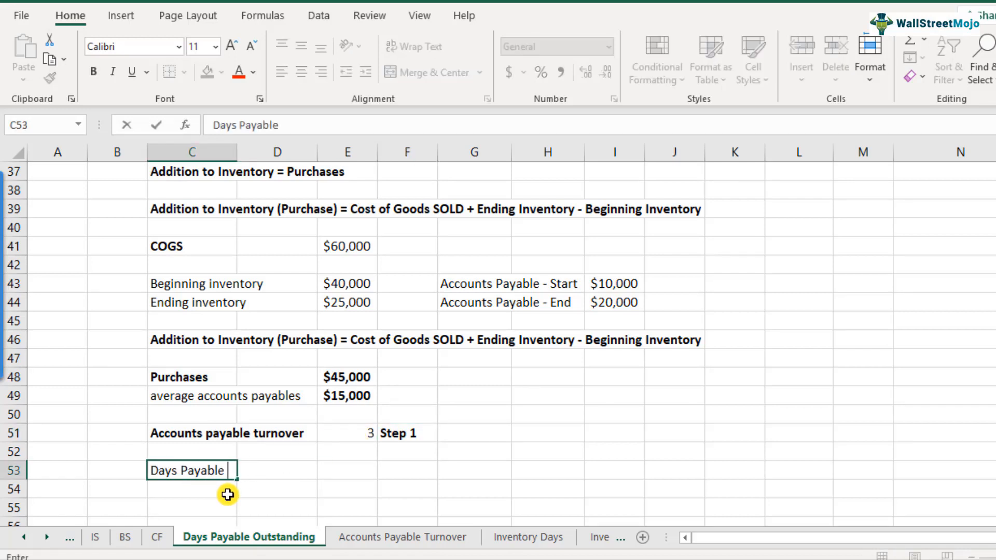
{"action": "type", "text": "Oustanding"}
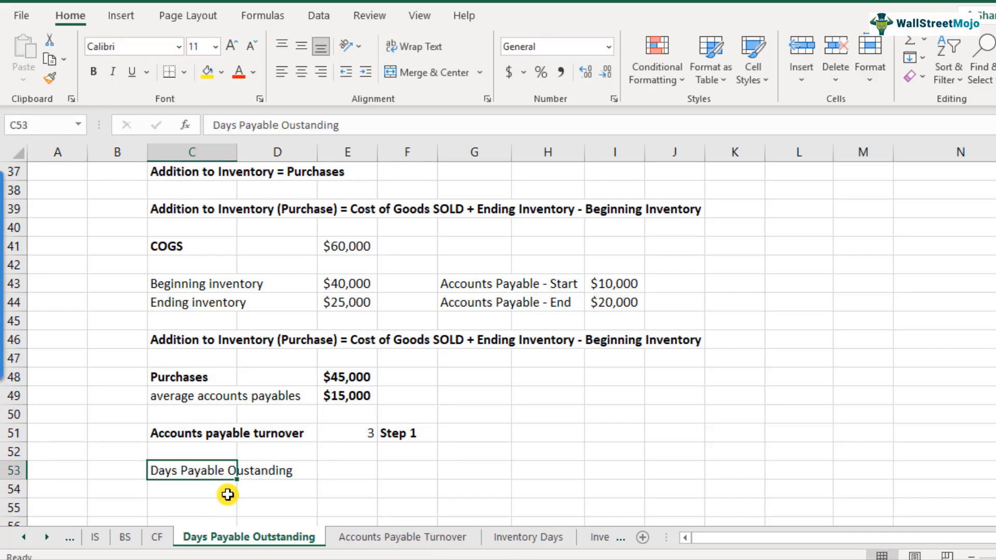
- Enter =365/E51 in E53 to give 121.667 days payable
{"action": "left_click", "coordinate": [347, 470]}
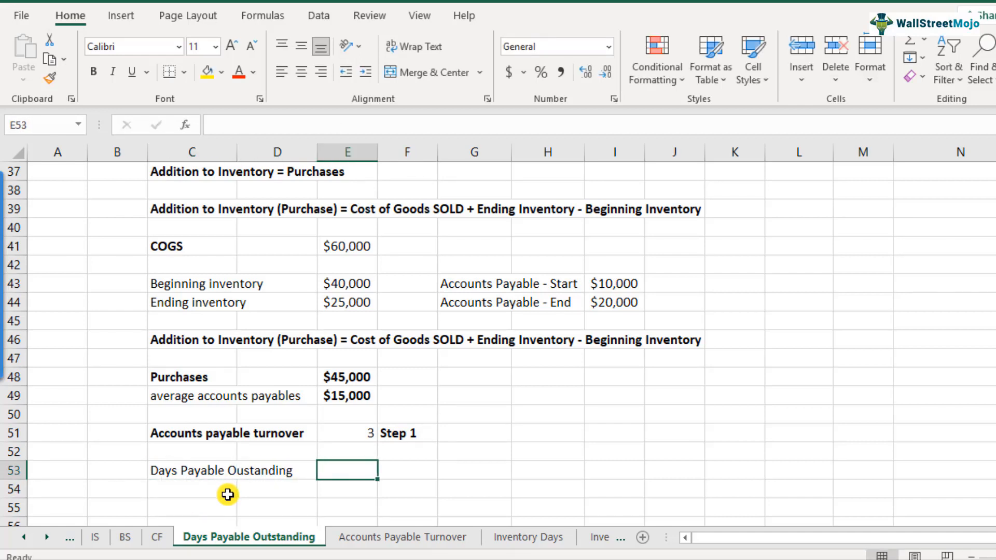
{"action": "type", "text": "="}
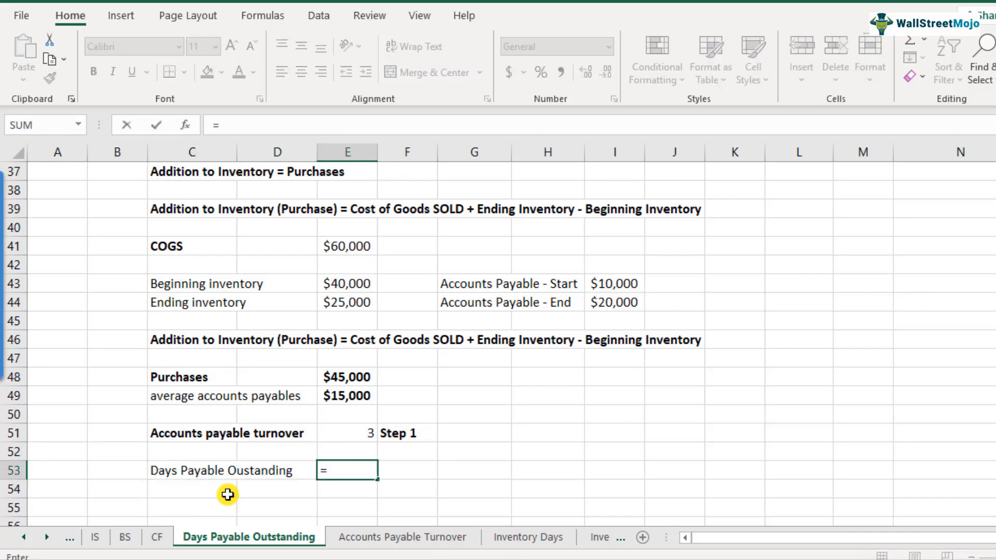
{"action": "type", "text": "365"}
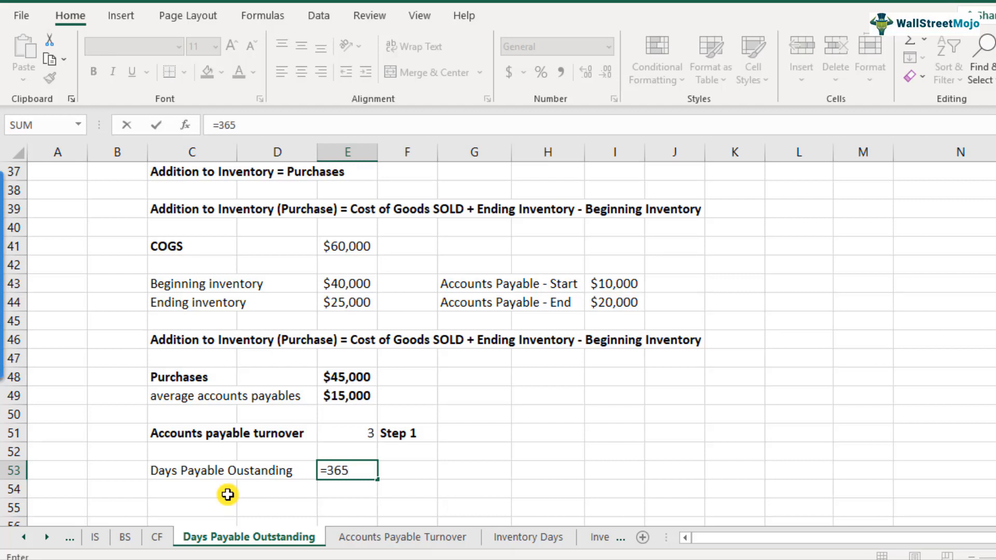
{"action": "type", "text": "/"}
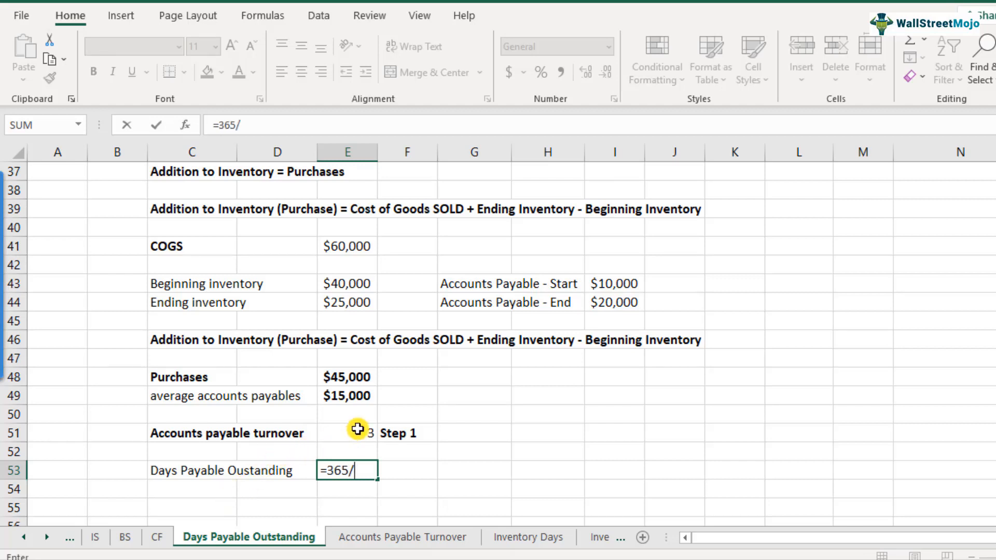
{"action": "left_click", "coordinate": [356, 432]}
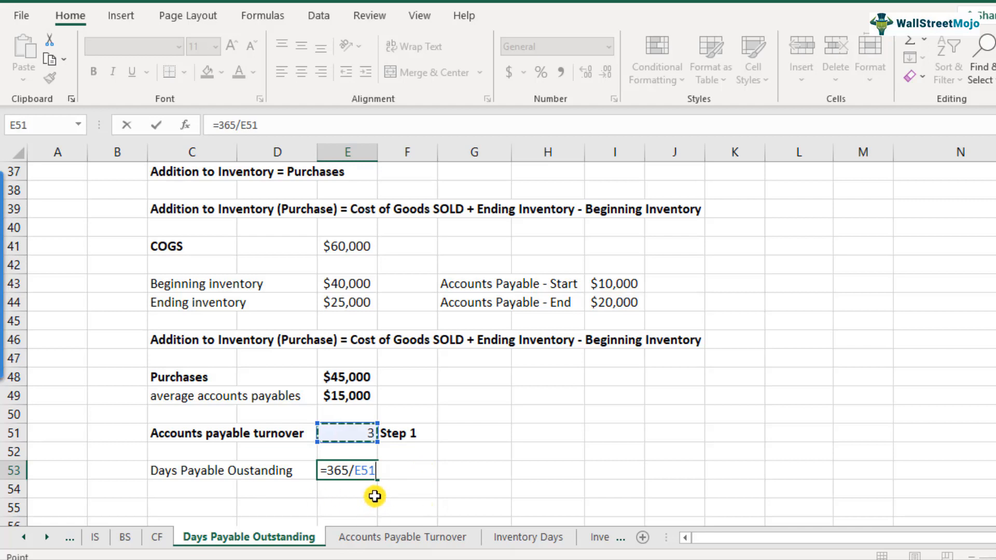
{"action": "mouse_move", "coordinate": [410, 456]}
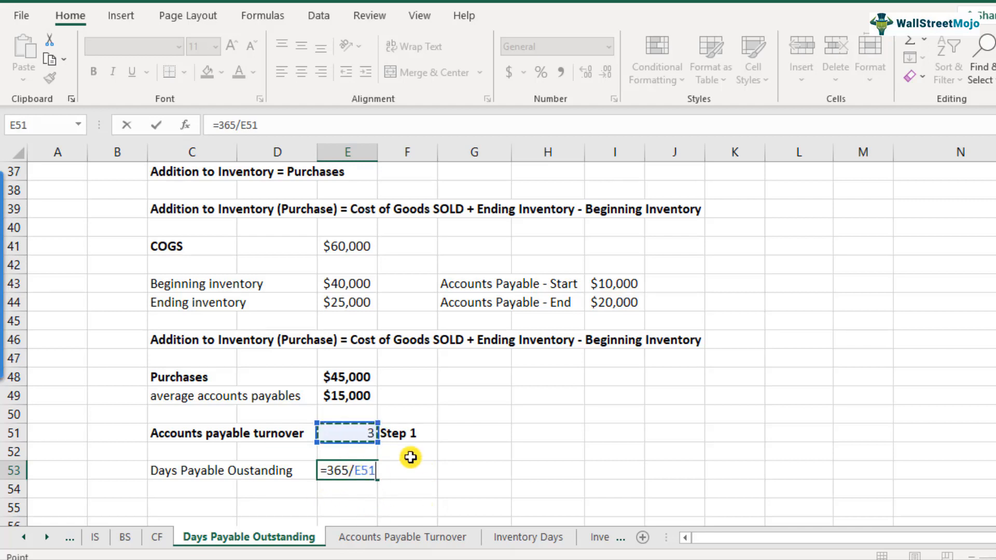
{"action": "mouse_move", "coordinate": [448, 476]}
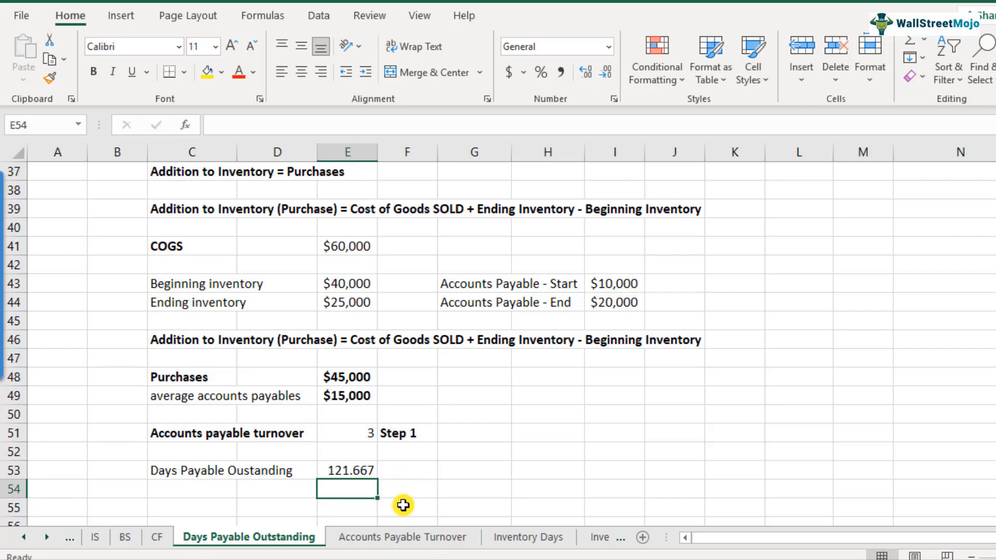
- Add the unit 'days' in F53, then check the label and turnover formula cells
{"action": "type", "text": "dau"}
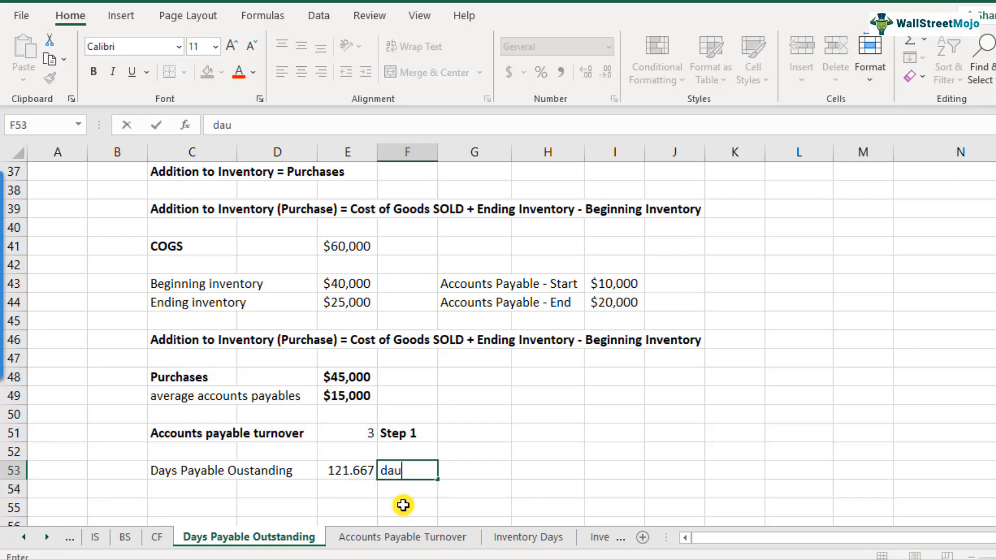
{"action": "type", "text": "s"}
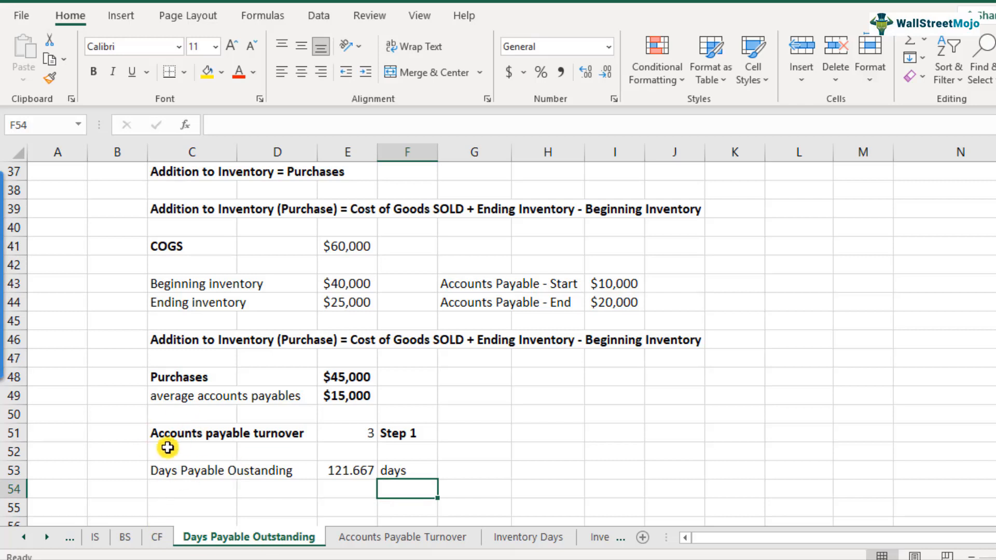
{"action": "mouse_move", "coordinate": [413, 485]}
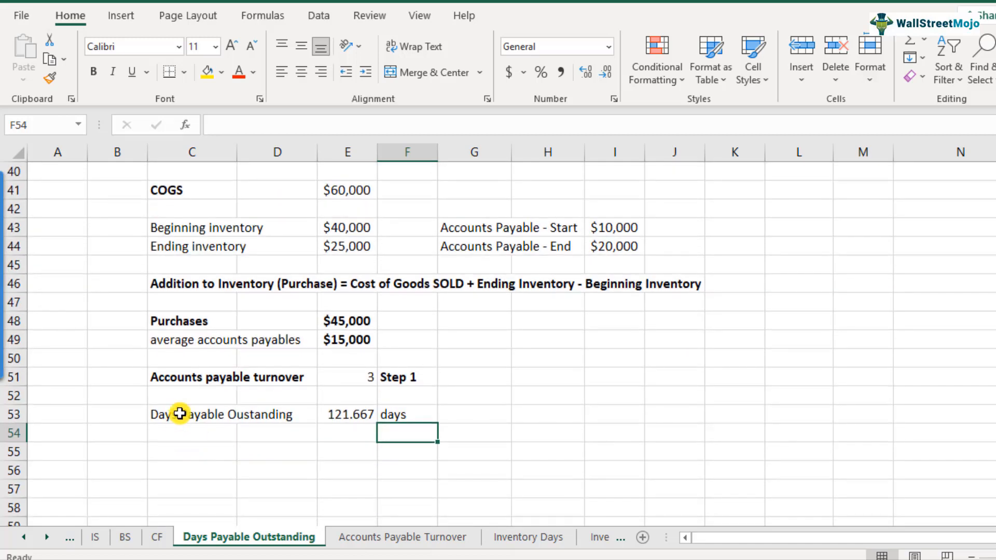
{"action": "left_click", "coordinate": [192, 414]}
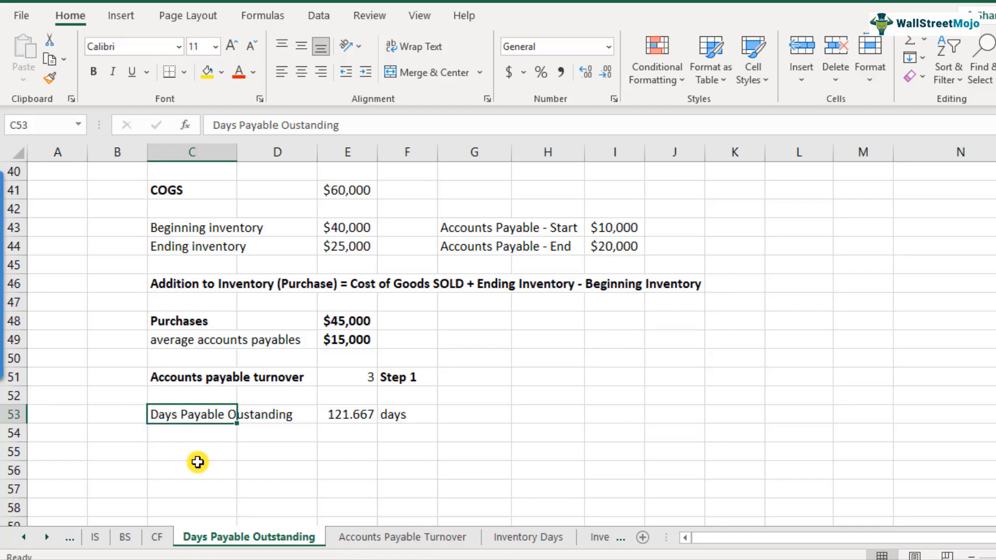
{"action": "mouse_move", "coordinate": [370, 387]}
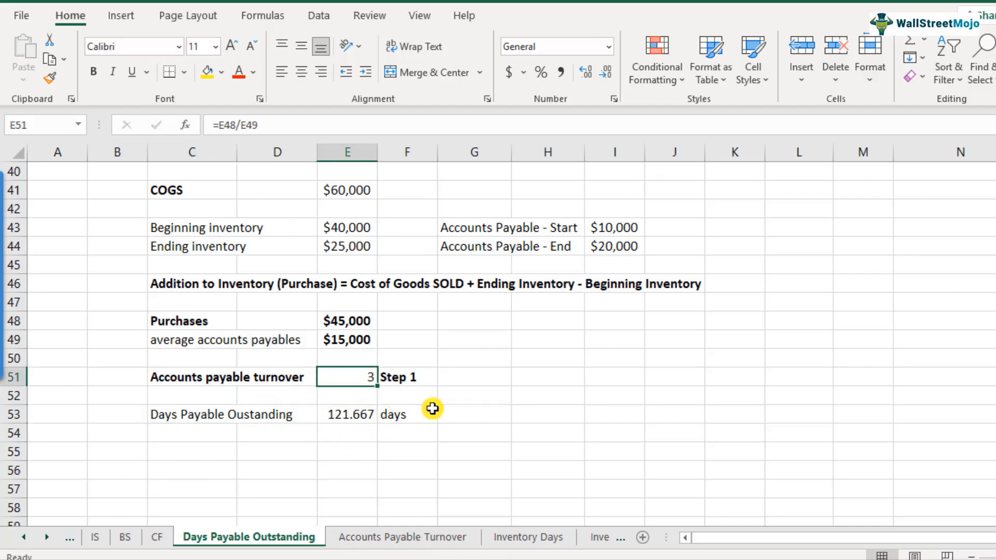
{"action": "left_click", "coordinate": [347, 414]}
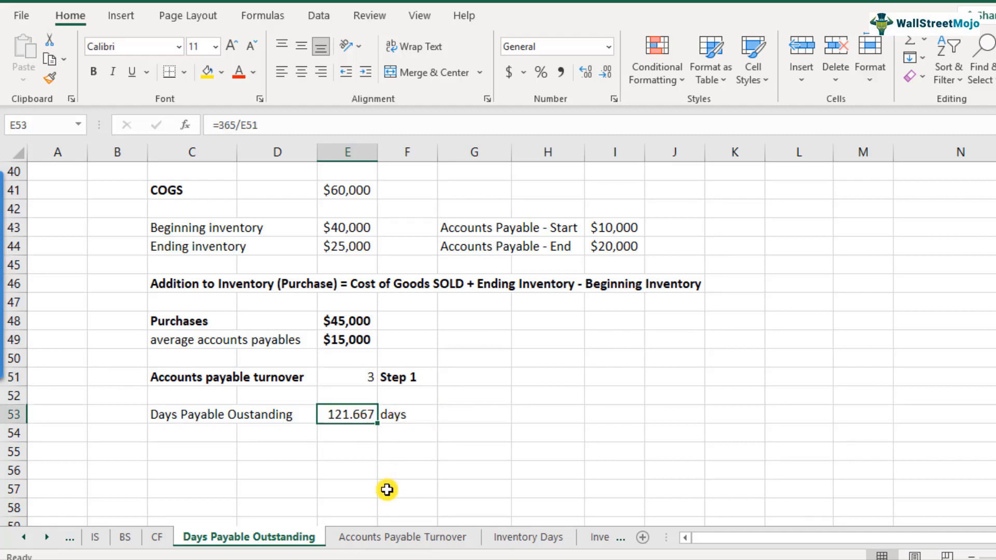
{"action": "mouse_move", "coordinate": [231, 470]}
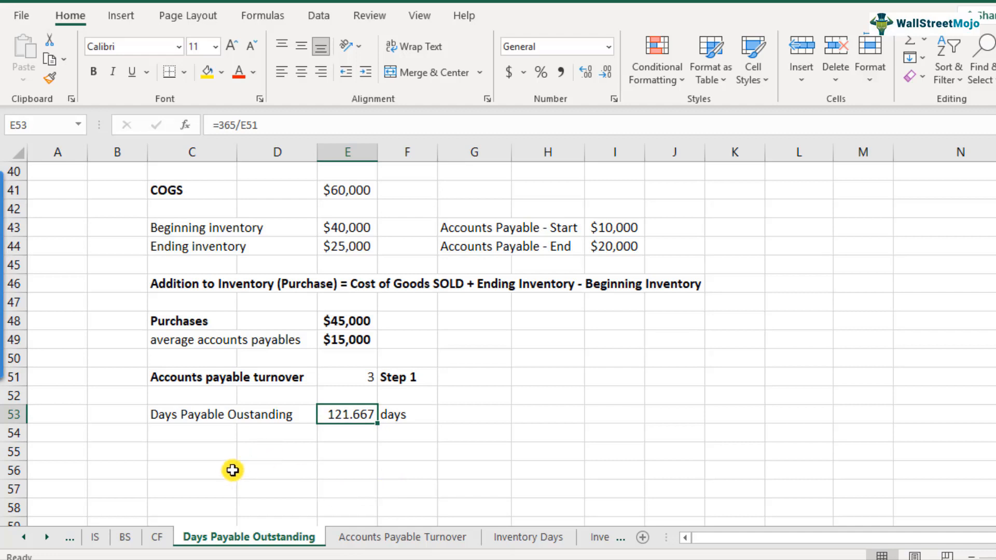
{"action": "mouse_move", "coordinate": [228, 460]}
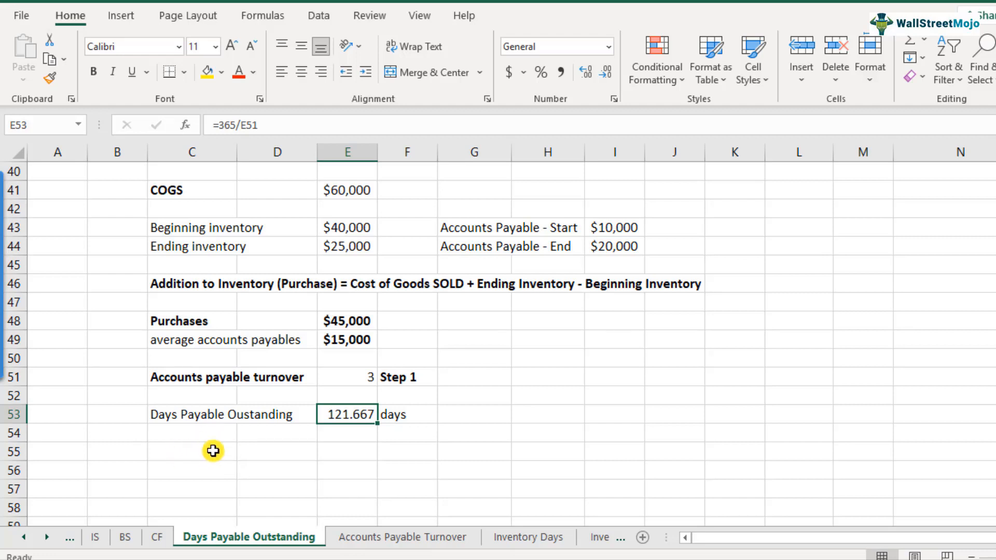
{"action": "mouse_move", "coordinate": [202, 454]}
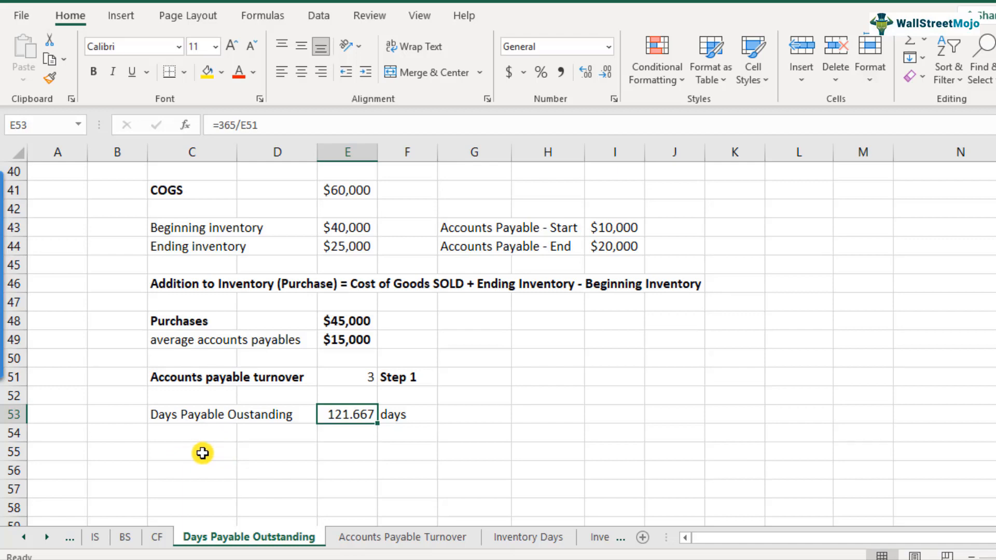
{"action": "left_click", "coordinate": [125, 537]}
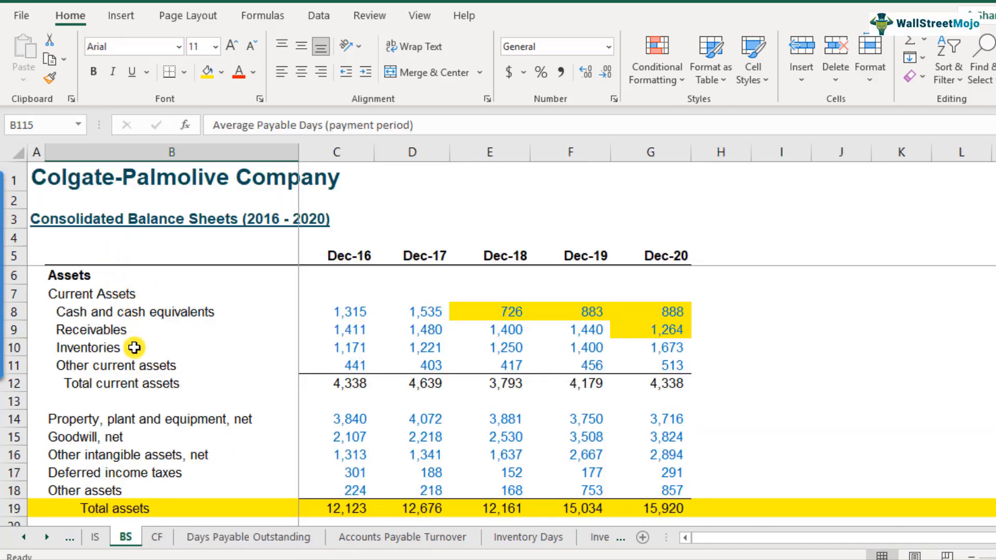
{"action": "scroll", "scroll_direction": "down", "scroll_amount": 3}
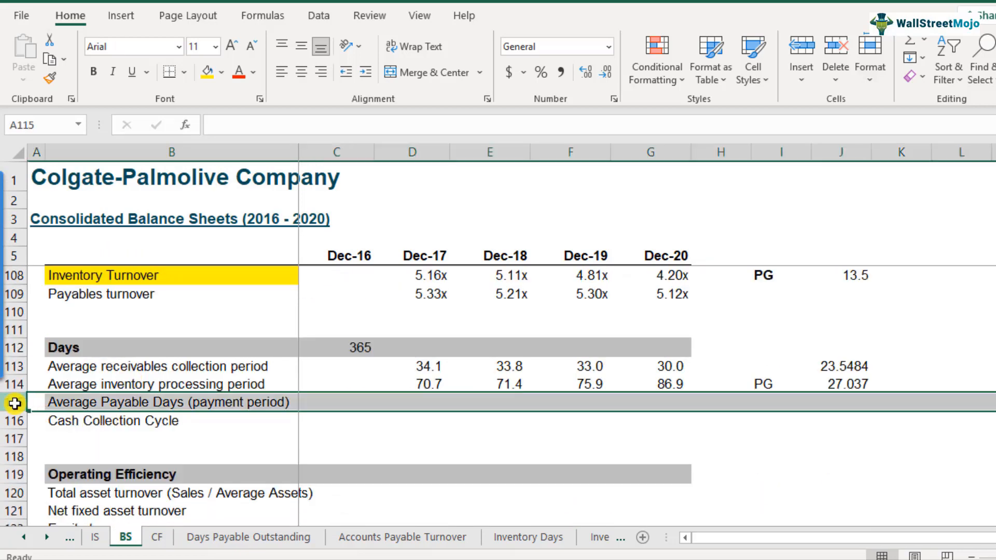
{"action": "left_click", "coordinate": [171, 402]}
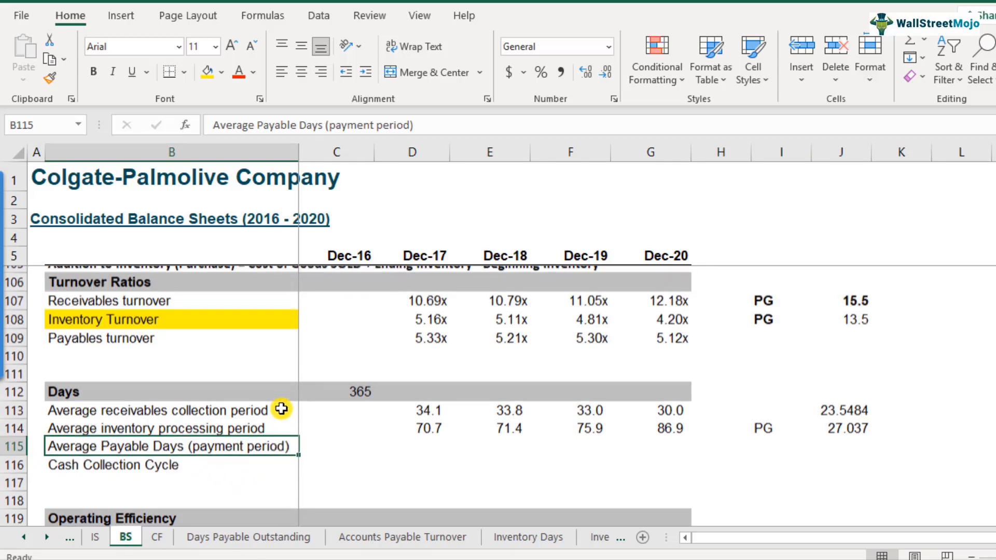
{"action": "scroll", "scroll_direction": "down", "scroll_amount": 3}
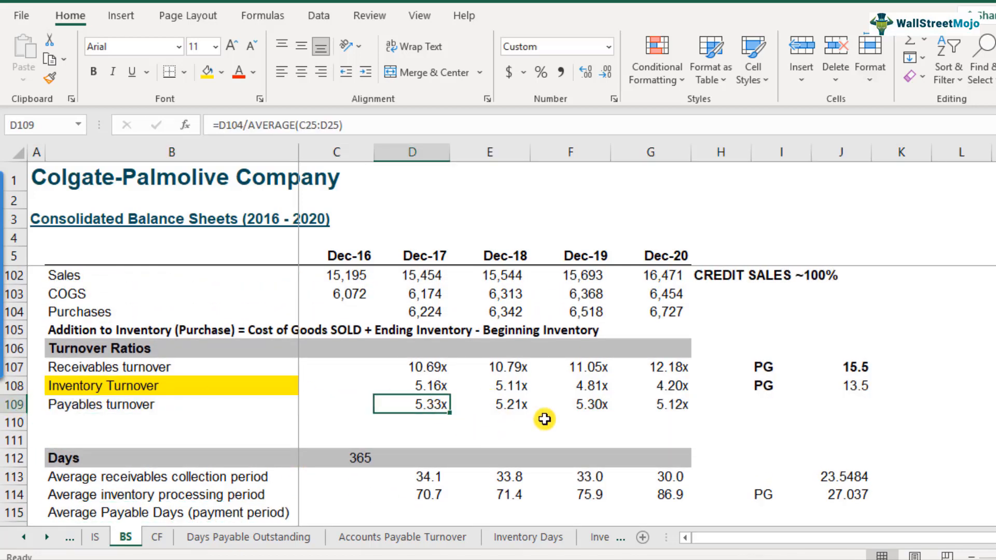
{"action": "left_click_drag", "start_coordinate": [412, 404], "coordinate": [664, 403]}
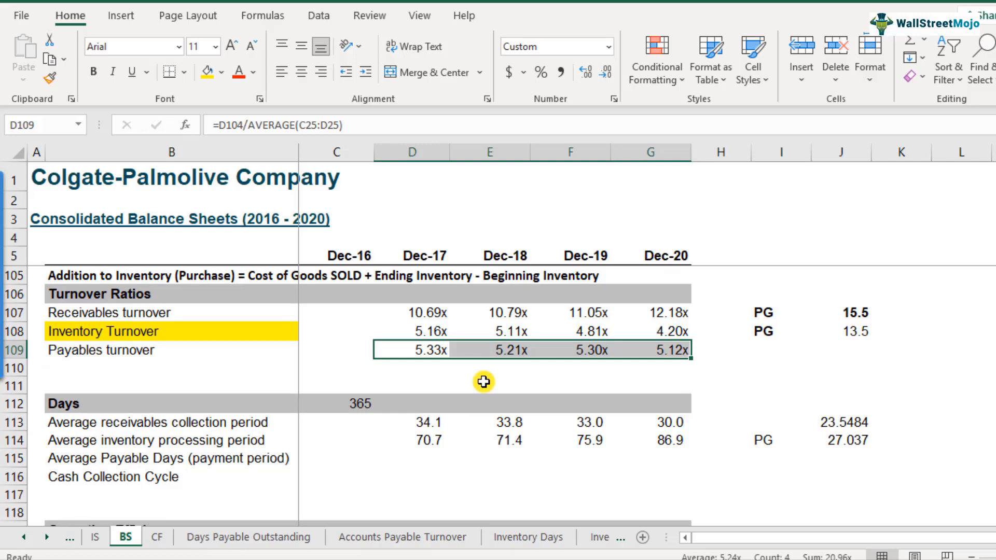
{"action": "mouse_move", "coordinate": [422, 457]}
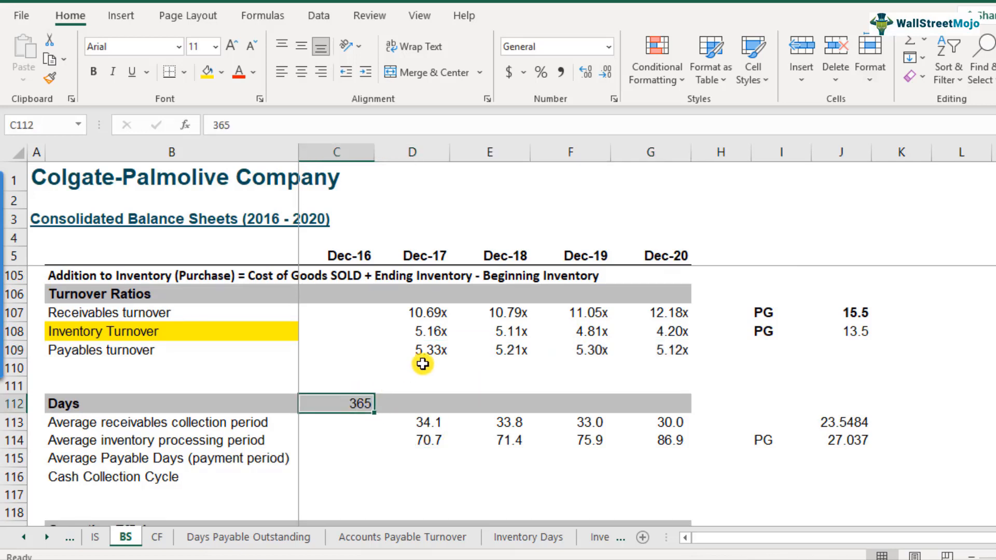
{"action": "left_click", "coordinate": [422, 350]}
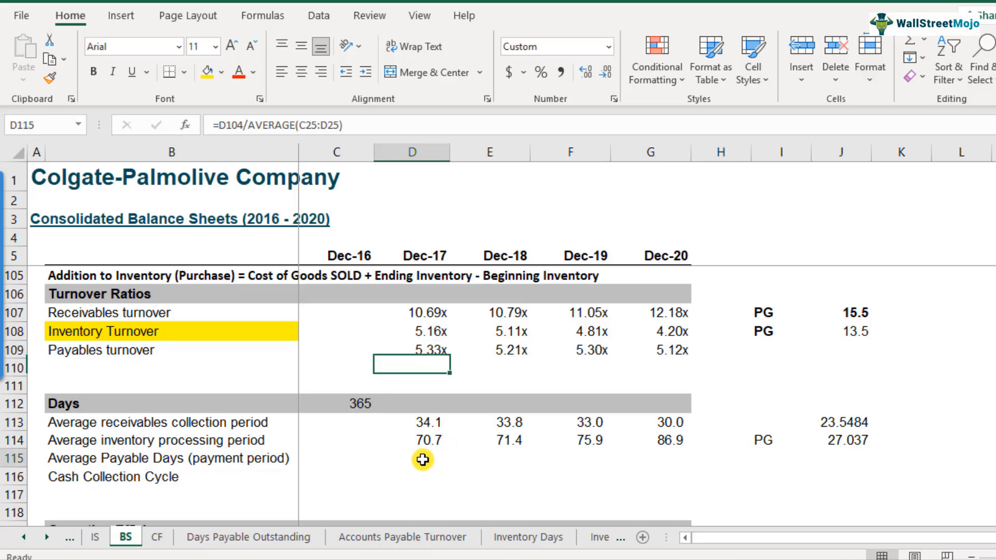
{"action": "left_click", "coordinate": [36, 458]}
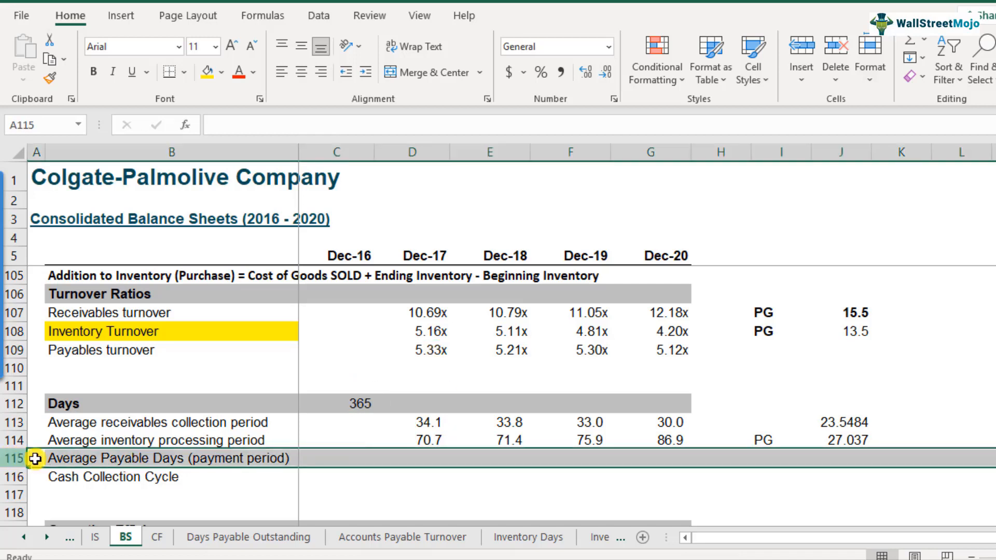
{"action": "left_click", "coordinate": [411, 458]}
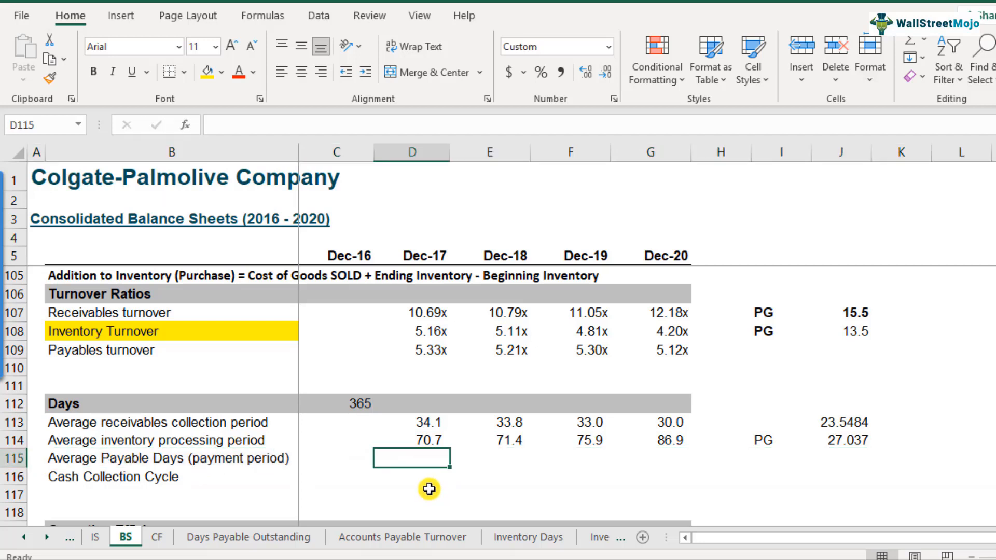
- Enter =C112/D109 in D115 and lock $C$112 absolute for filling Dec-17 to Dec-20
{"action": "type", "text": "="}
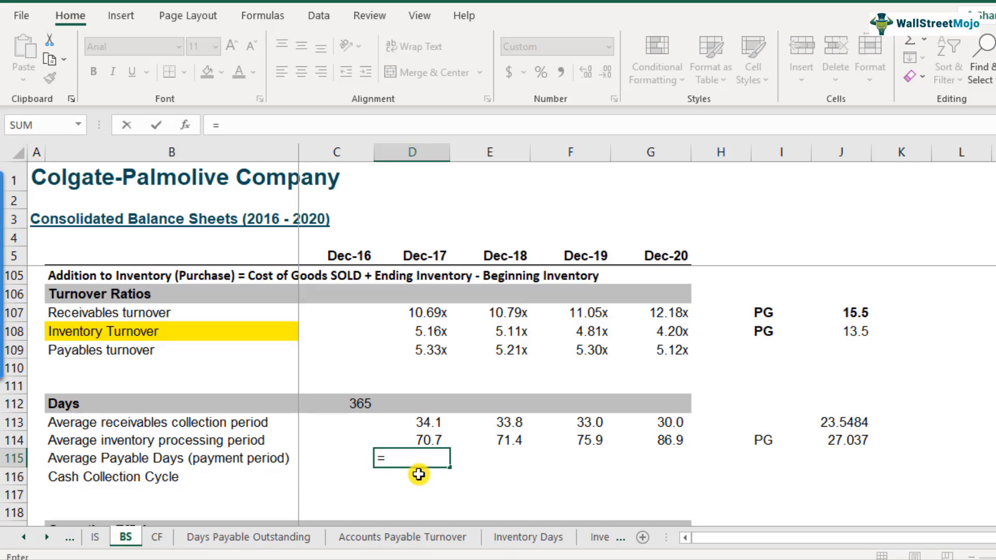
{"action": "left_click", "coordinate": [352, 403]}
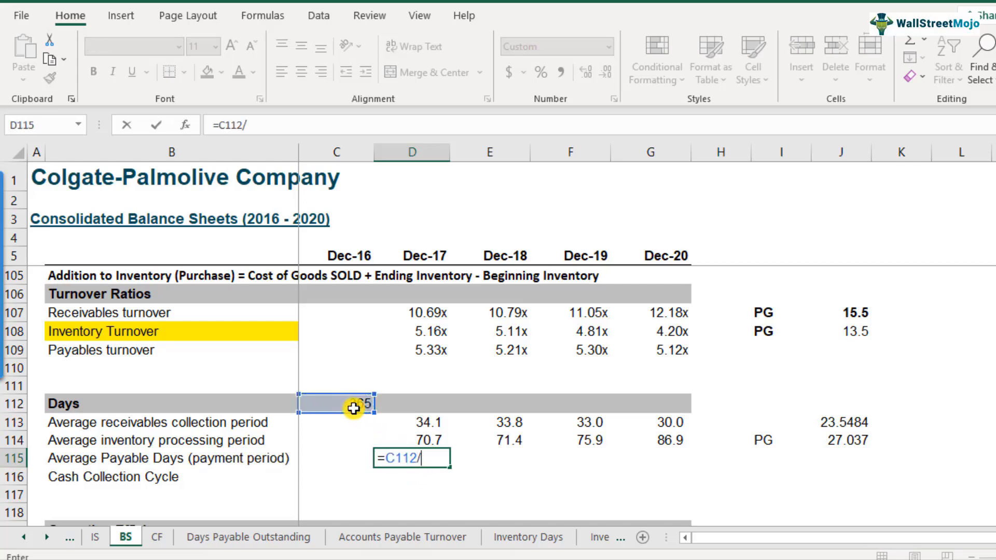
{"action": "left_click", "coordinate": [410, 350]}
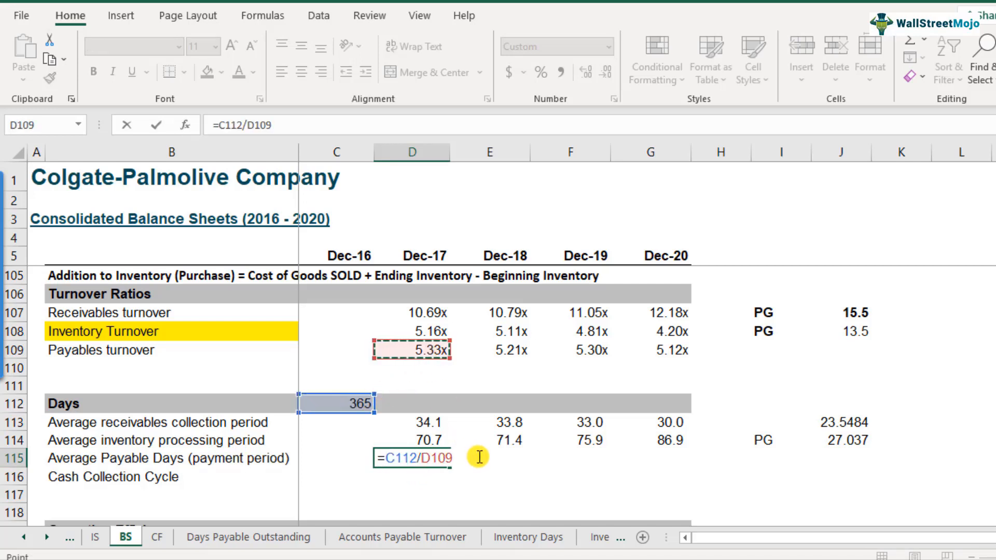
{"action": "key", "text": "enter"}
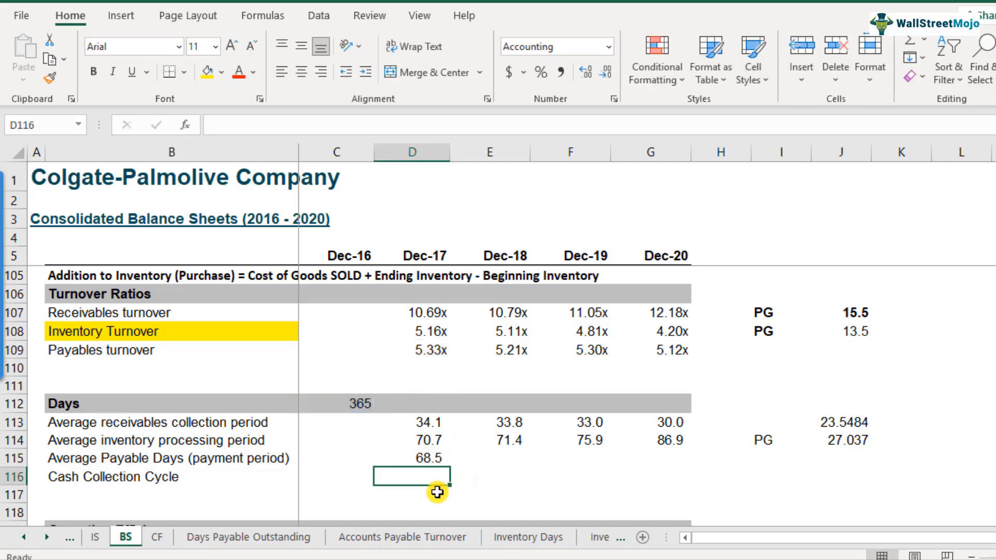
{"action": "mouse_move", "coordinate": [427, 459]}
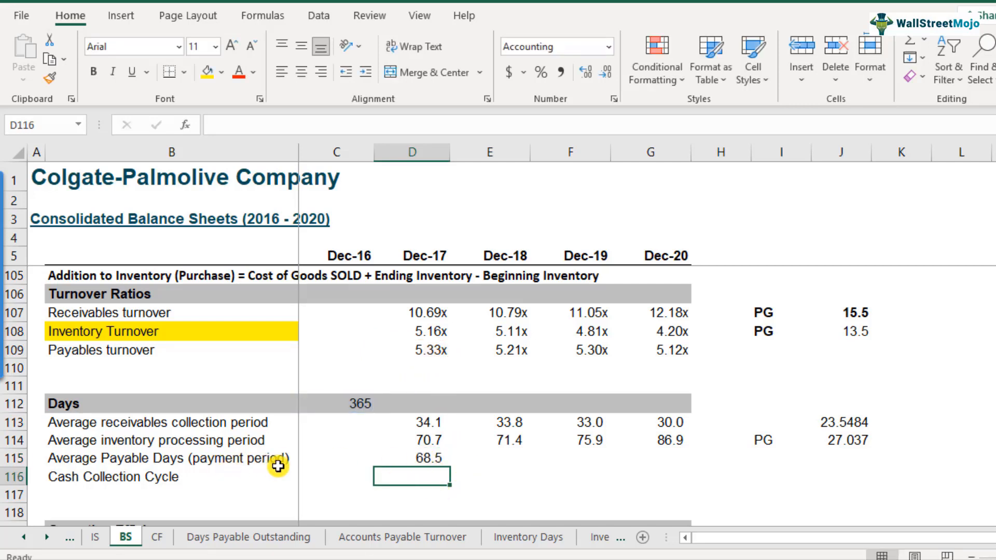
{"action": "mouse_move", "coordinate": [143, 470]}
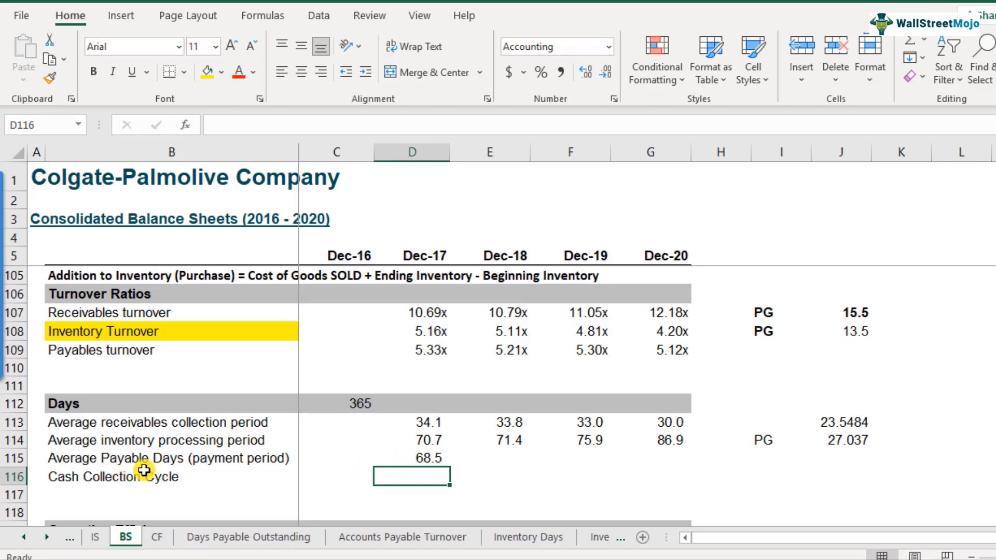
{"action": "left_click", "coordinate": [411, 458]}
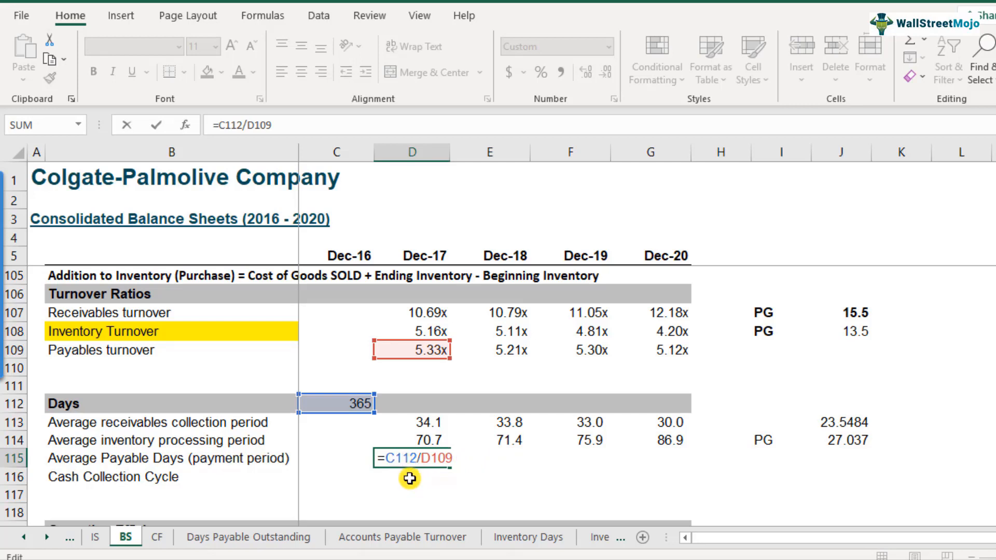
{"action": "key", "text": "f4"}
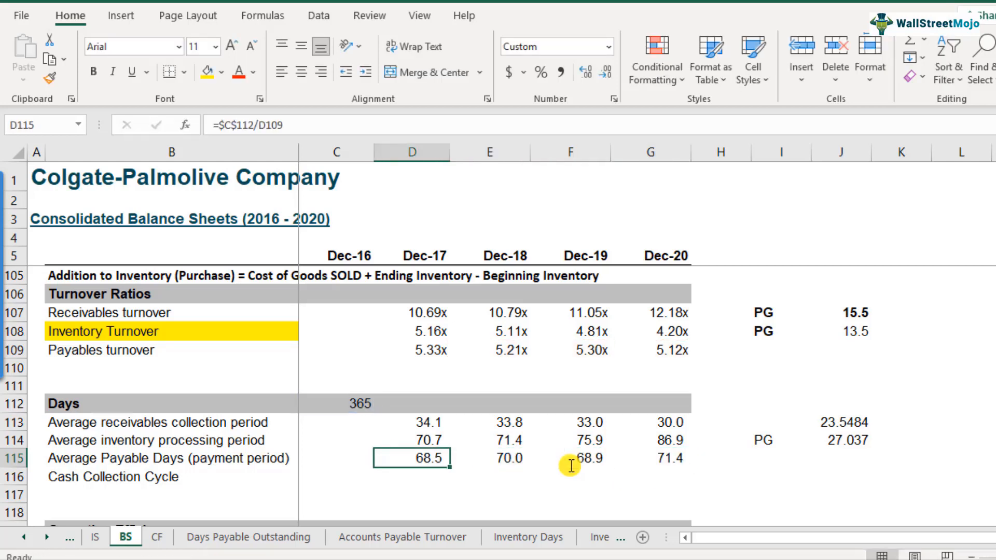
{"action": "mouse_move", "coordinate": [472, 473]}
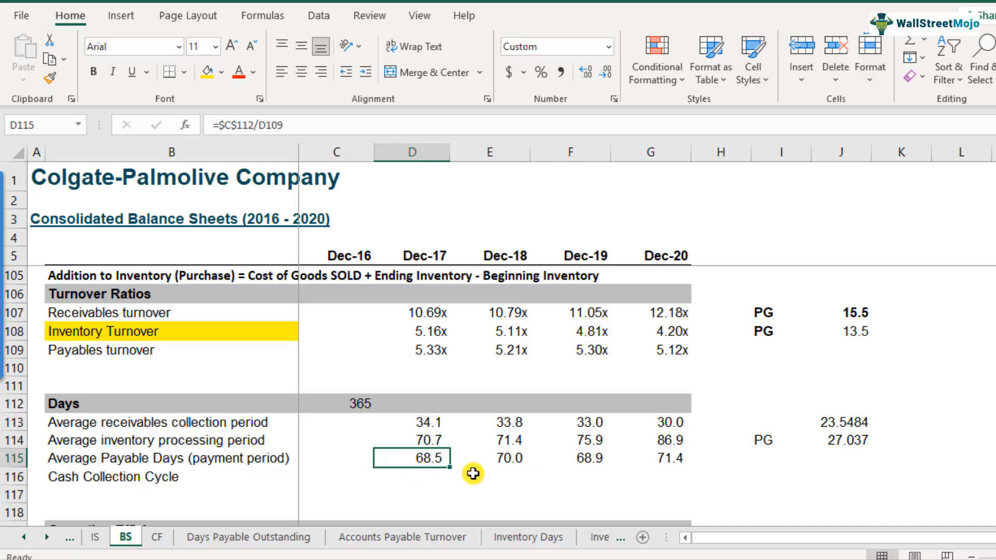
{"action": "mouse_move", "coordinate": [428, 463]}
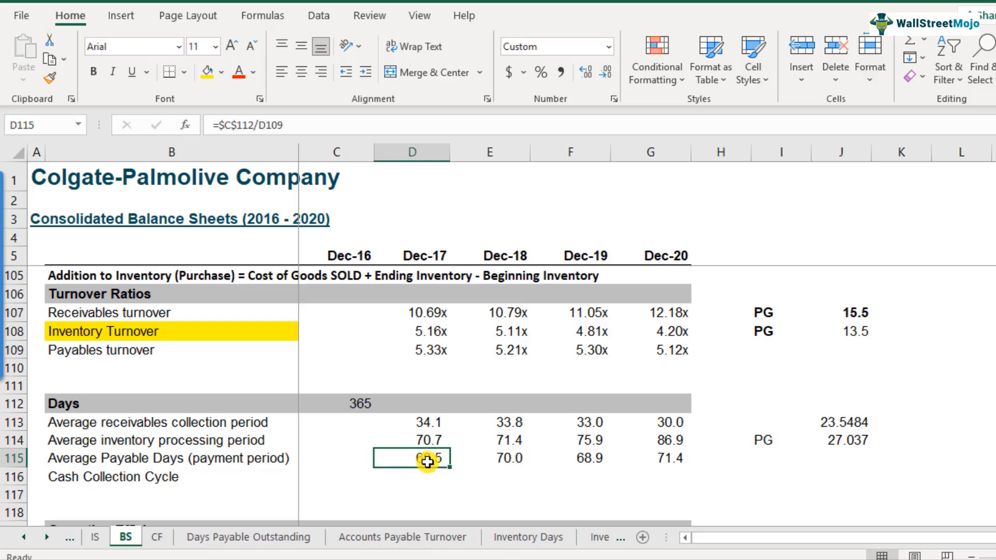
- Fill payable days through Dec-20, then add 'PG' in I115 with 120 in J115
{"action": "left_click", "coordinate": [649, 457]}
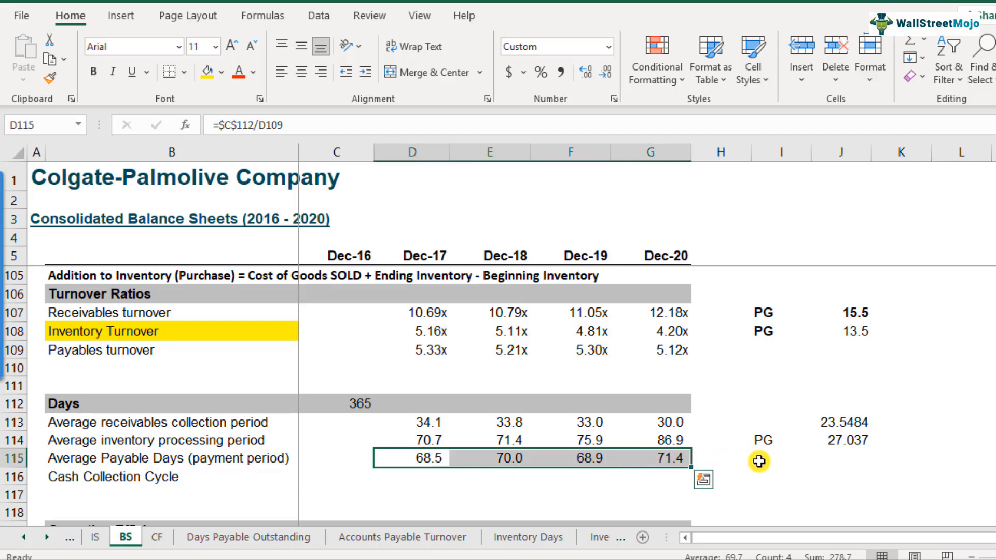
{"action": "left_click", "coordinate": [781, 457]}
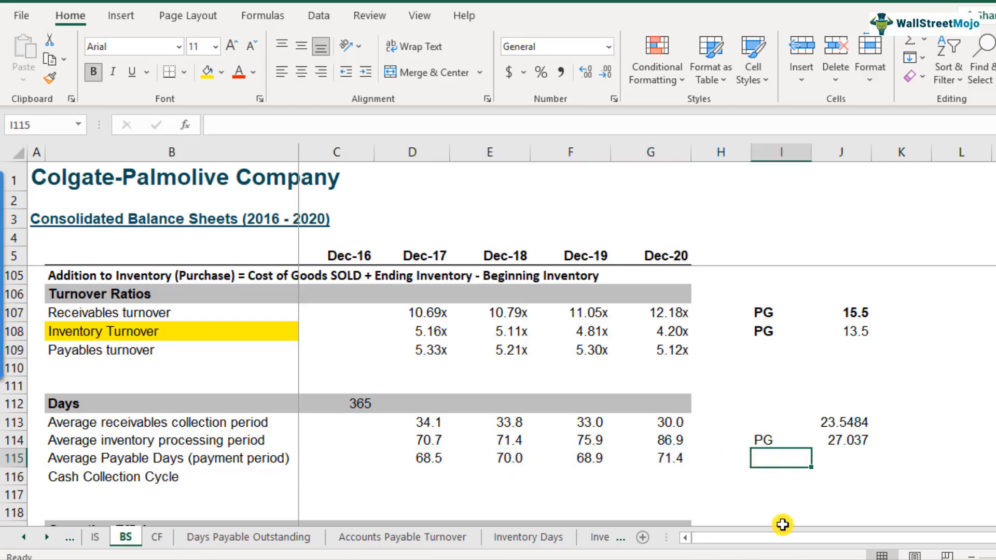
{"action": "mouse_move", "coordinate": [785, 305]}
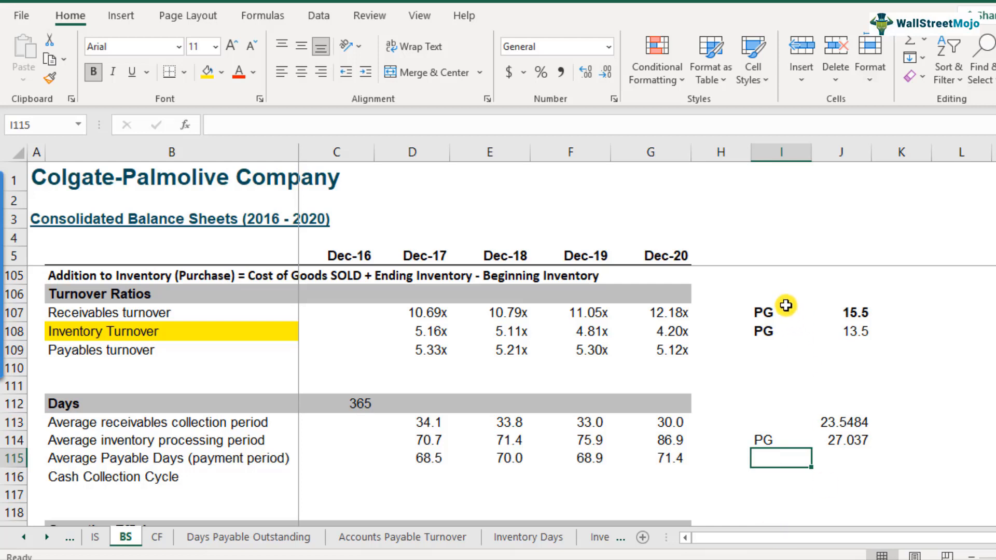
{"action": "mouse_move", "coordinate": [756, 470]}
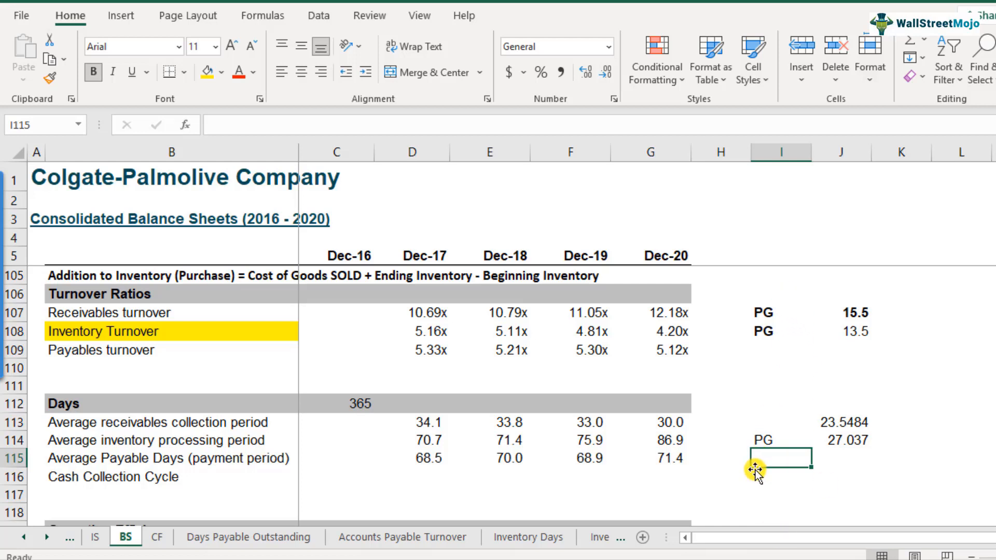
{"action": "type", "text": "PG"}
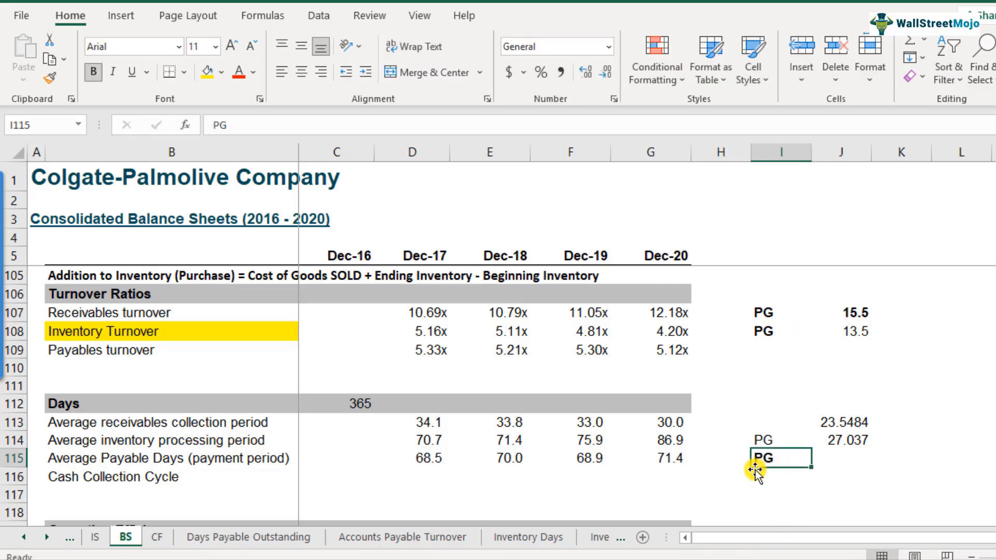
{"action": "left_click", "coordinate": [842, 459]}
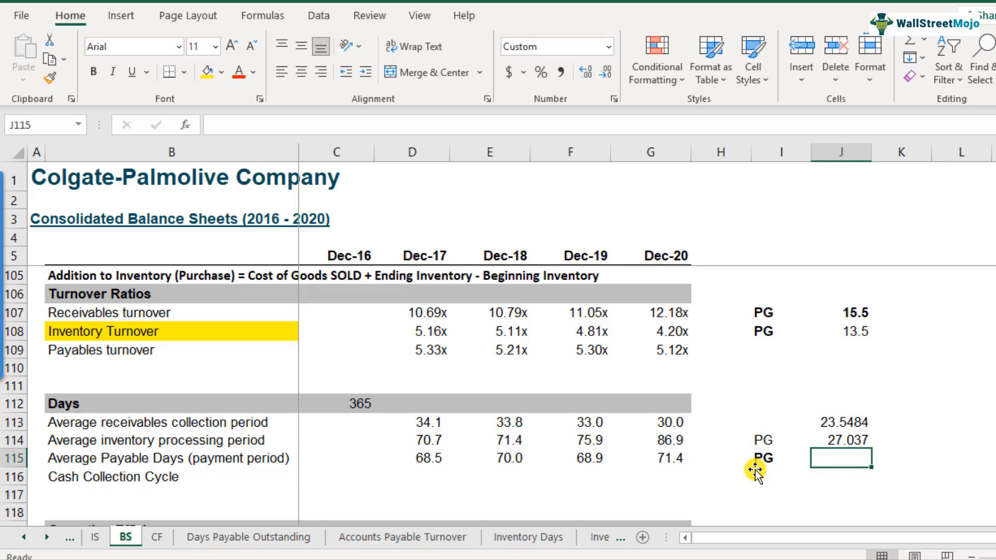
{"action": "type", "text": "120"}
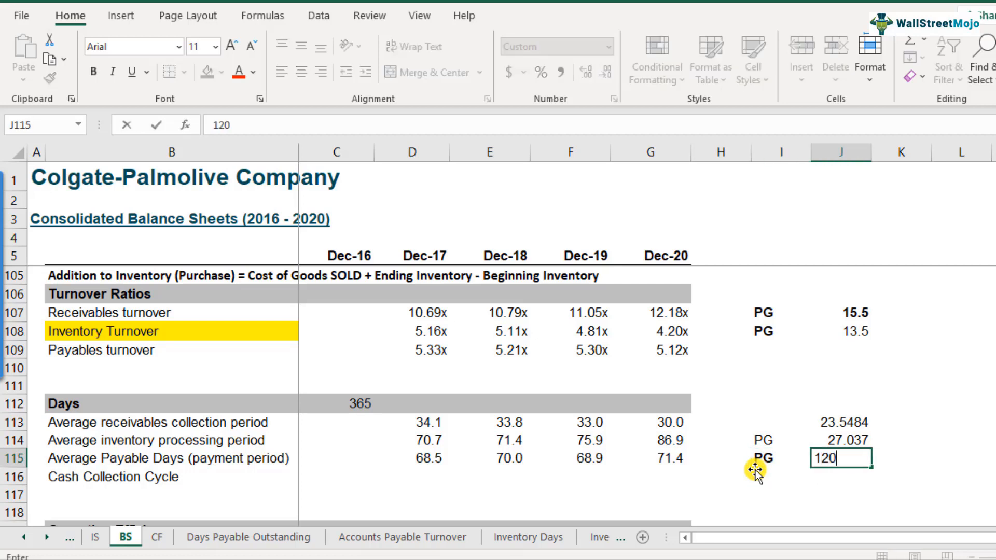
{"action": "key", "text": "Enter"}
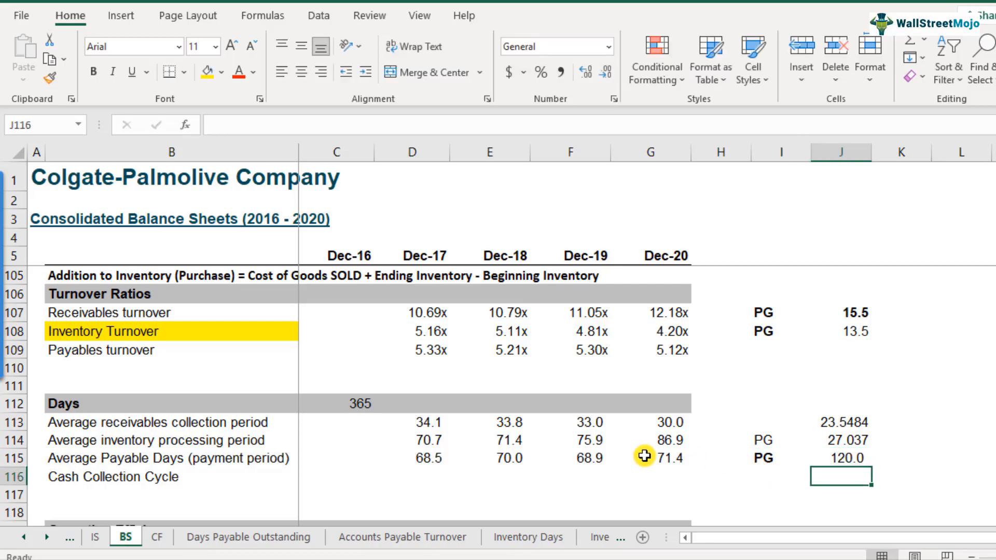
{"action": "mouse_move", "coordinate": [856, 465]}
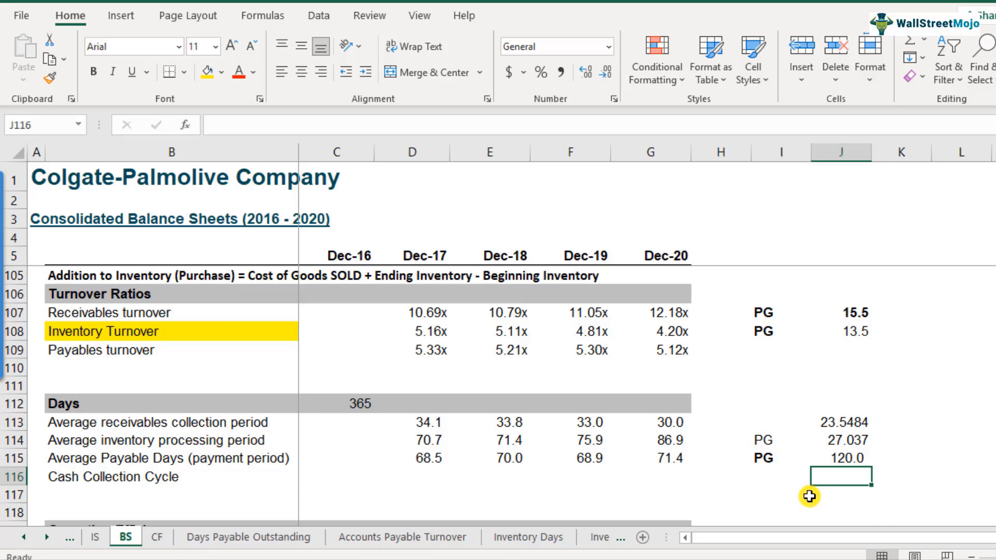
{"action": "mouse_move", "coordinate": [663, 475]}
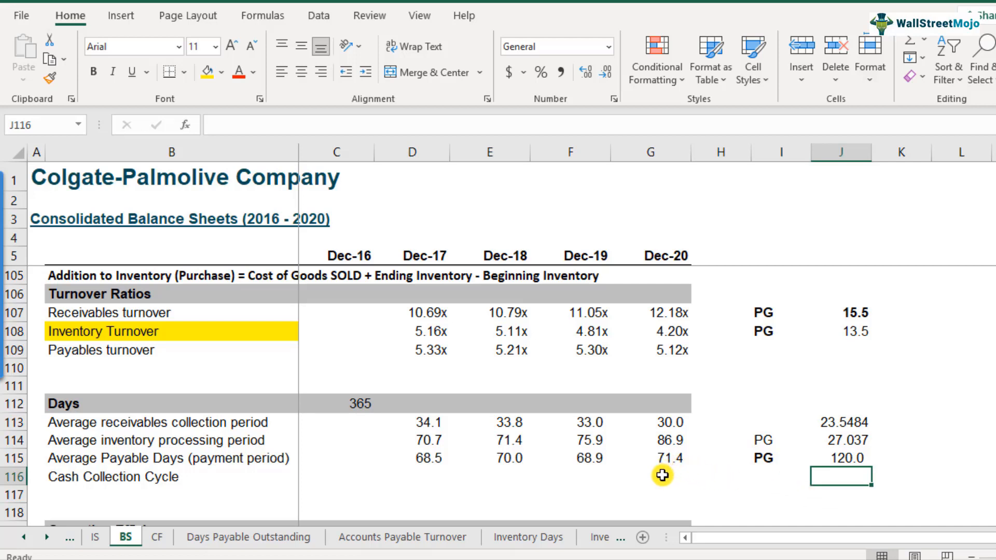
{"action": "mouse_move", "coordinate": [685, 471]}
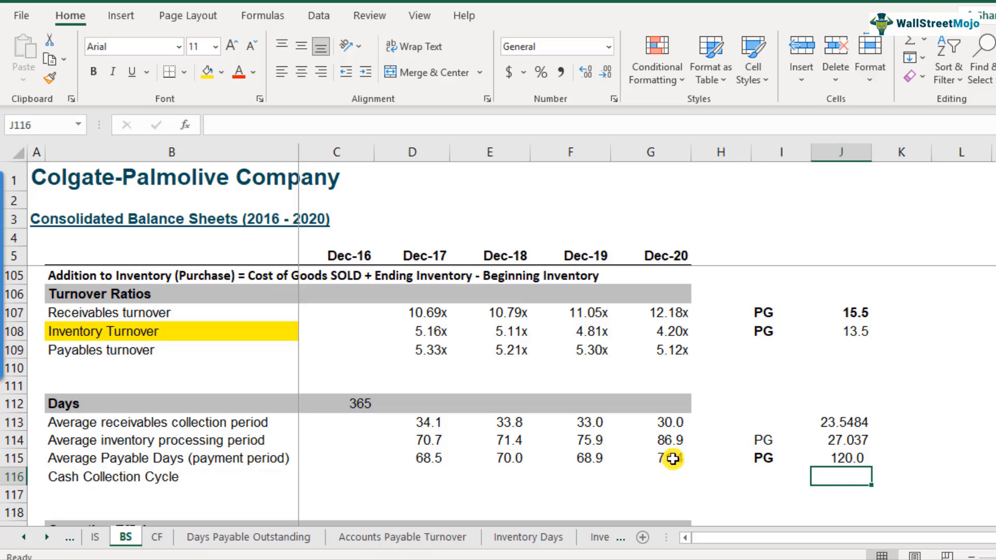
{"action": "mouse_move", "coordinate": [761, 468]}
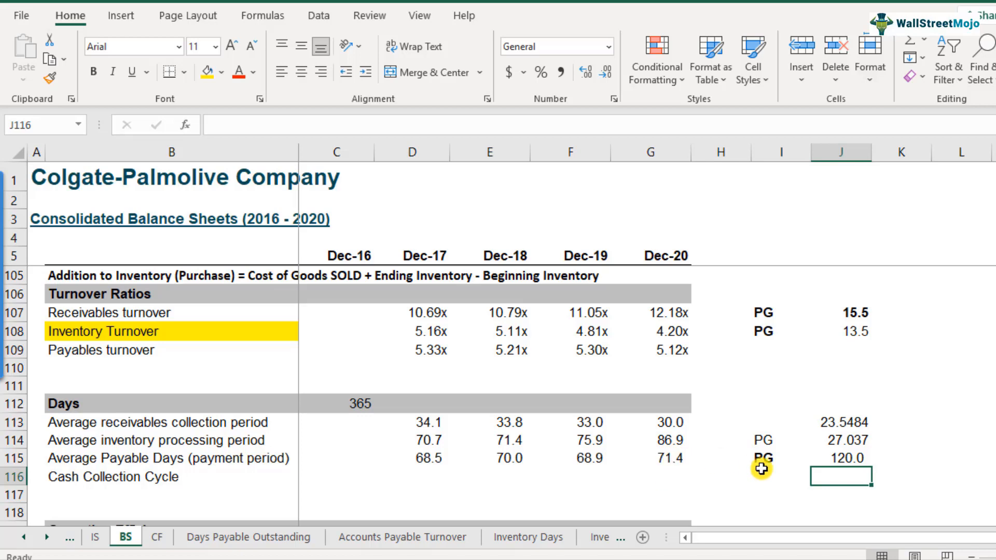